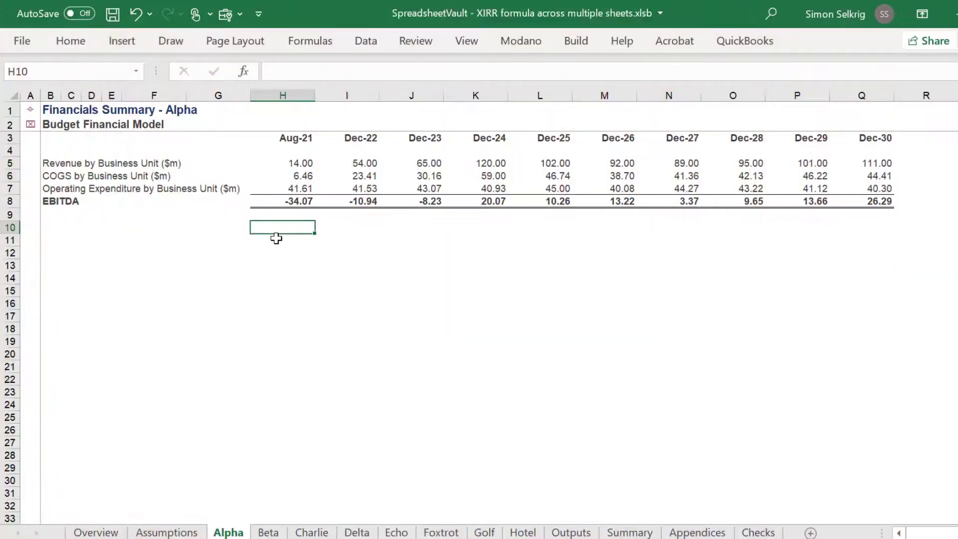
Step: Browse the unit sheets Beta through Hotel and the Summary sheet, returning to Alpha
left_click(268, 532)
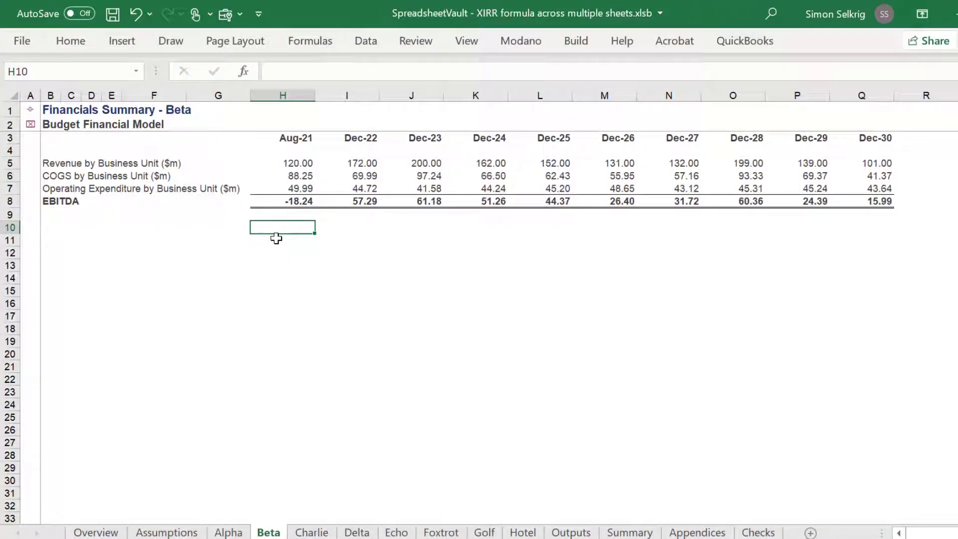
left_click(311, 532)
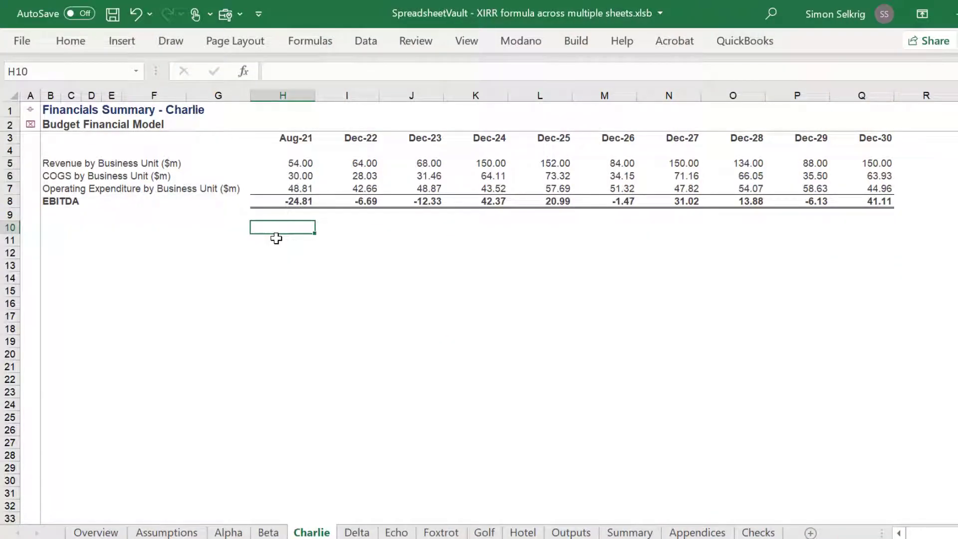
left_click(396, 531)
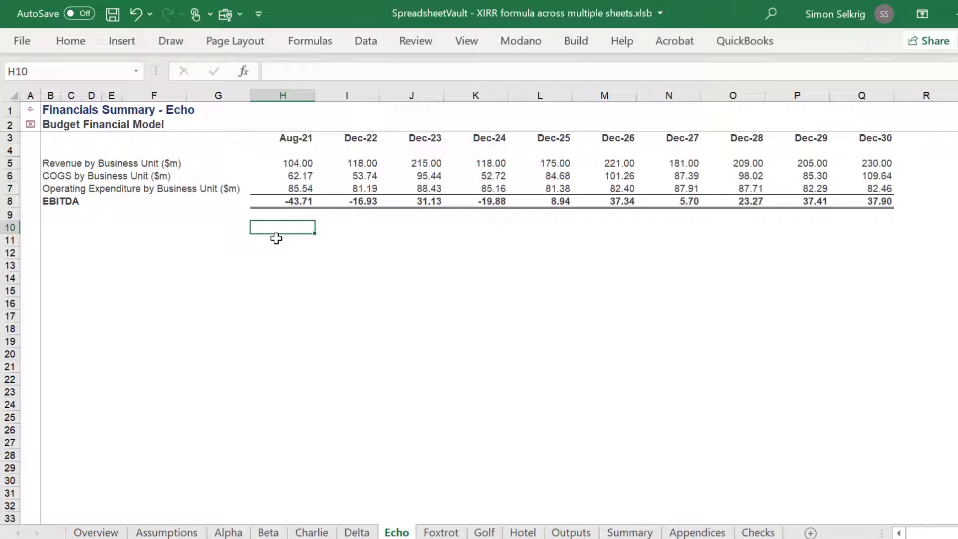
left_click(440, 532)
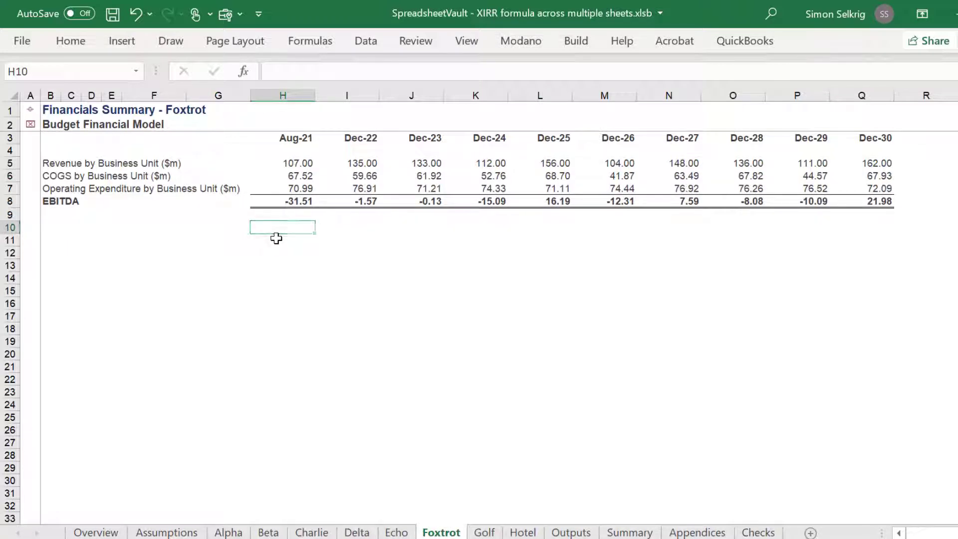
left_click(522, 532)
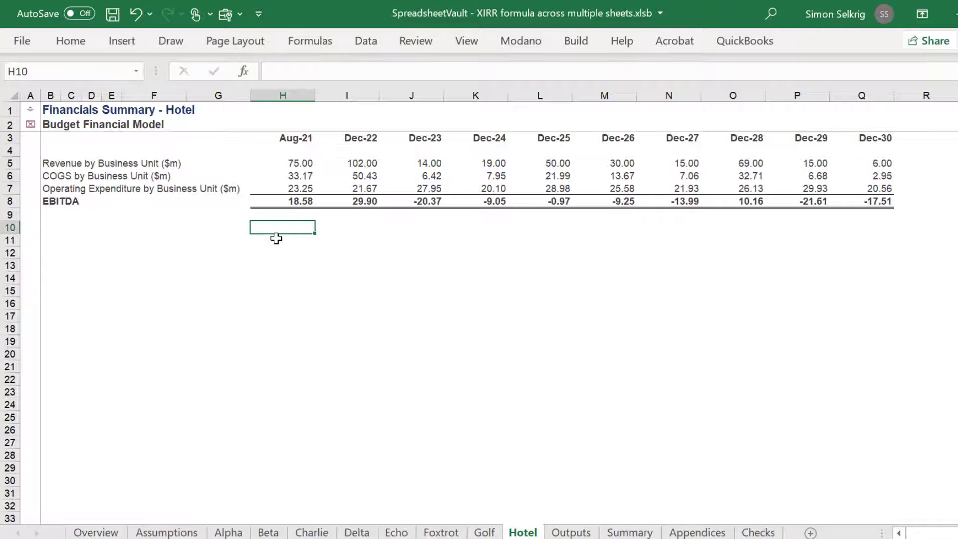
left_click(629, 532)
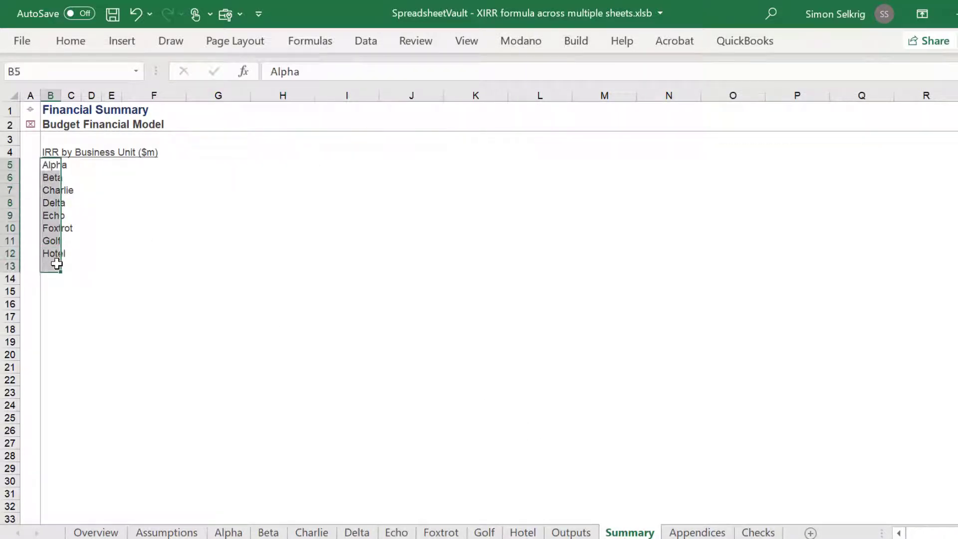
left_click(227, 532)
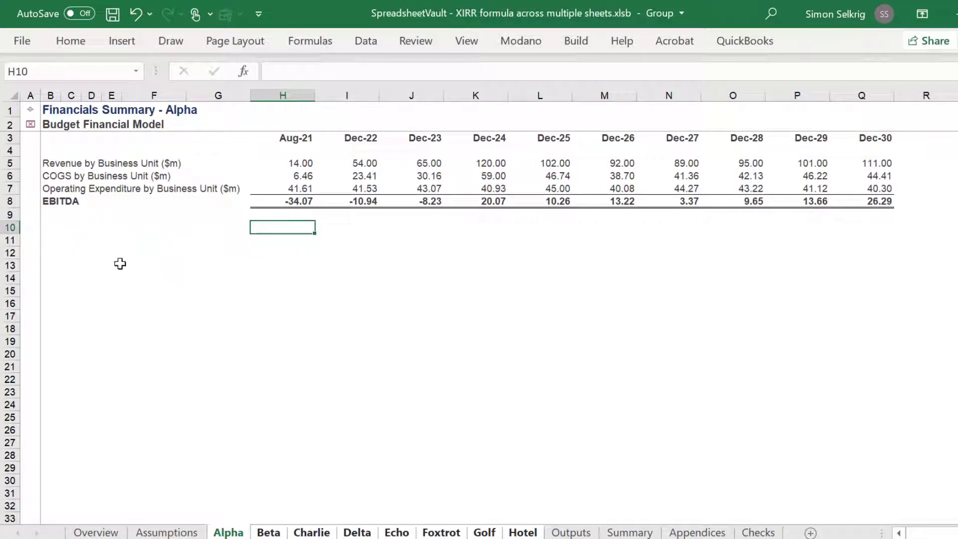
mouse_move(51, 224)
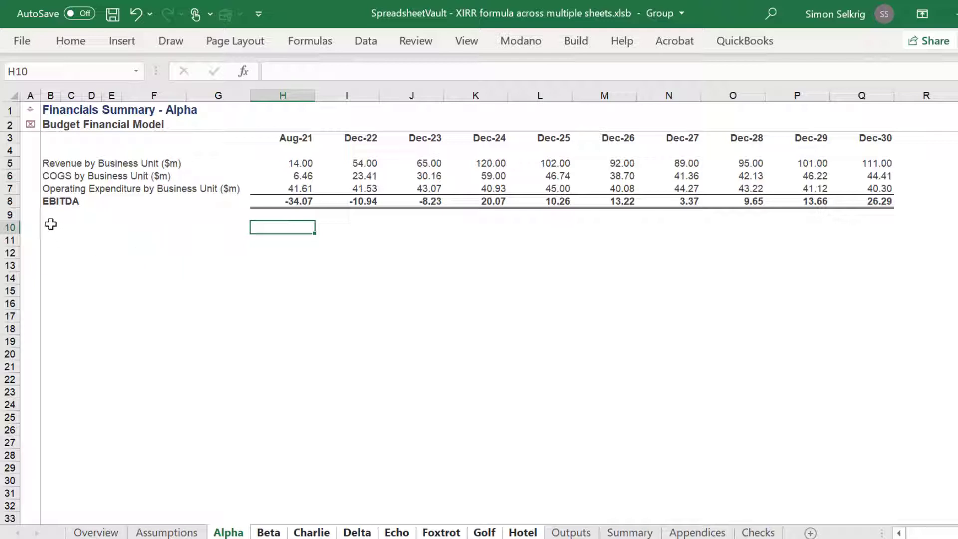
Step: Add a bold IRR label in B10 and the XIRR of EBITDA against dates in H10
type("IRR")
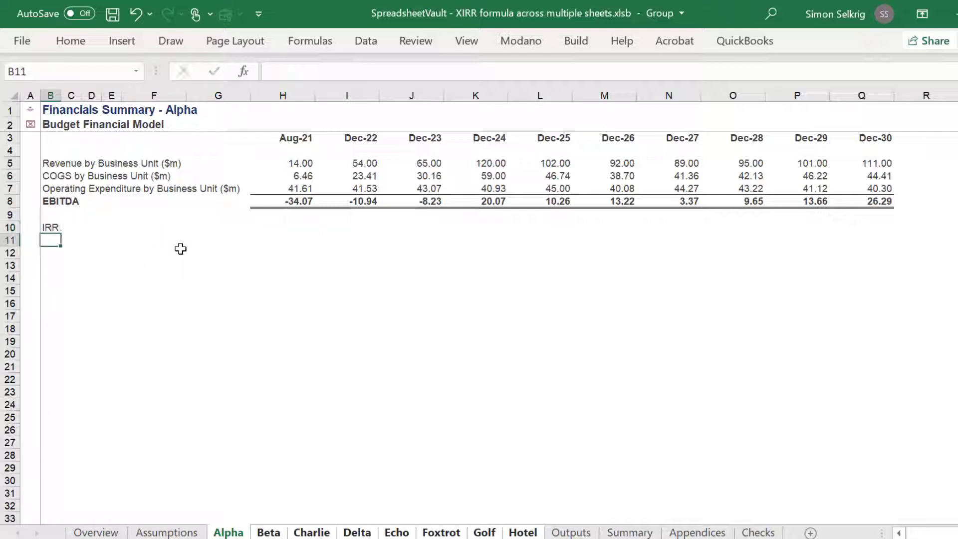
left_click(51, 228)
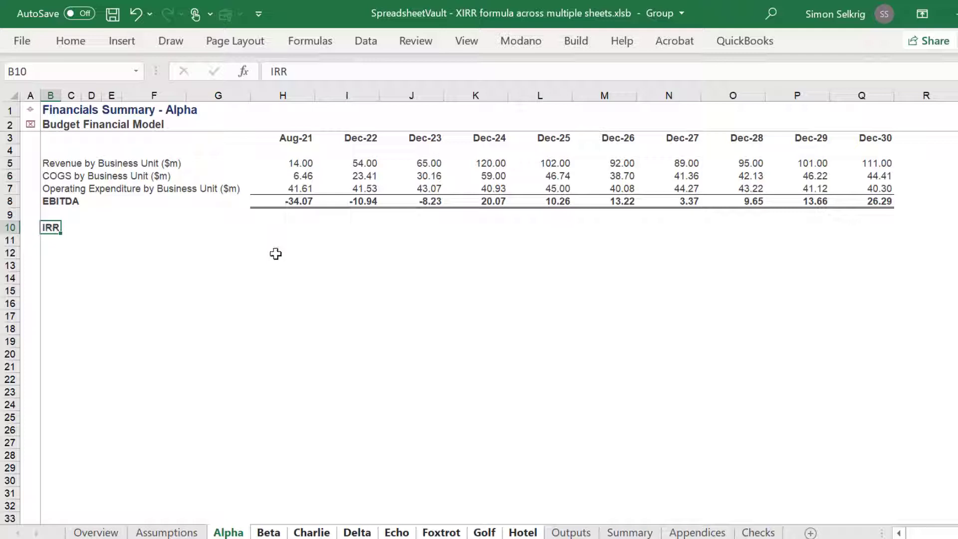
left_click(282, 227)
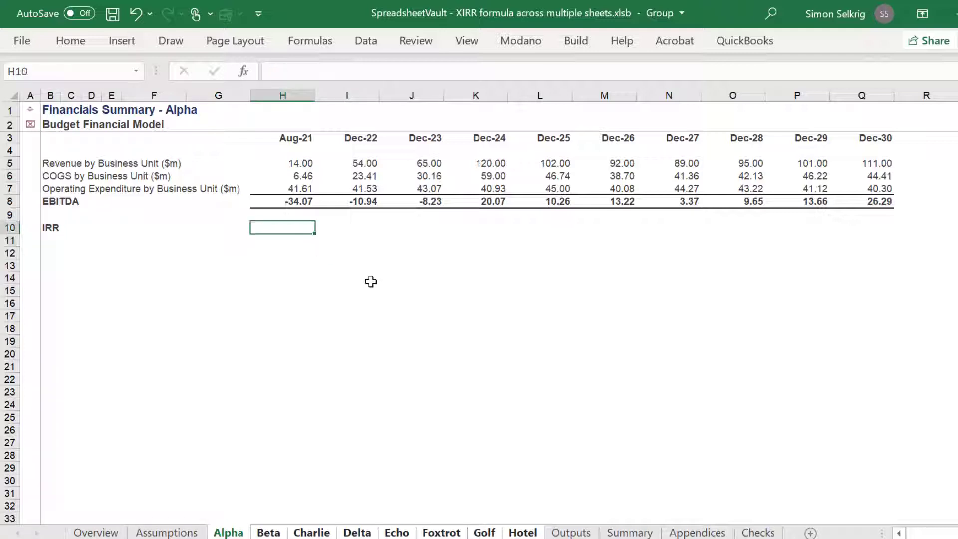
type("=xi")
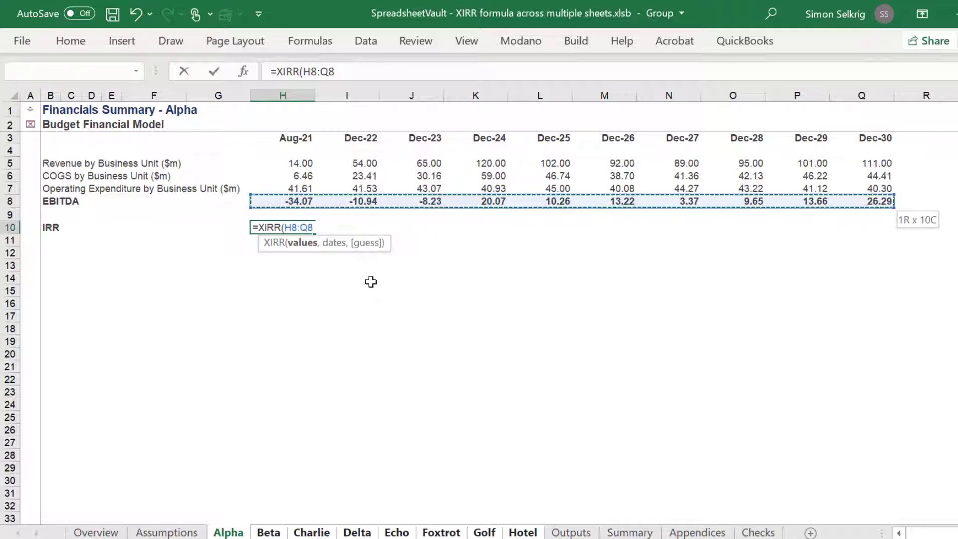
type(",H3:Q3)")
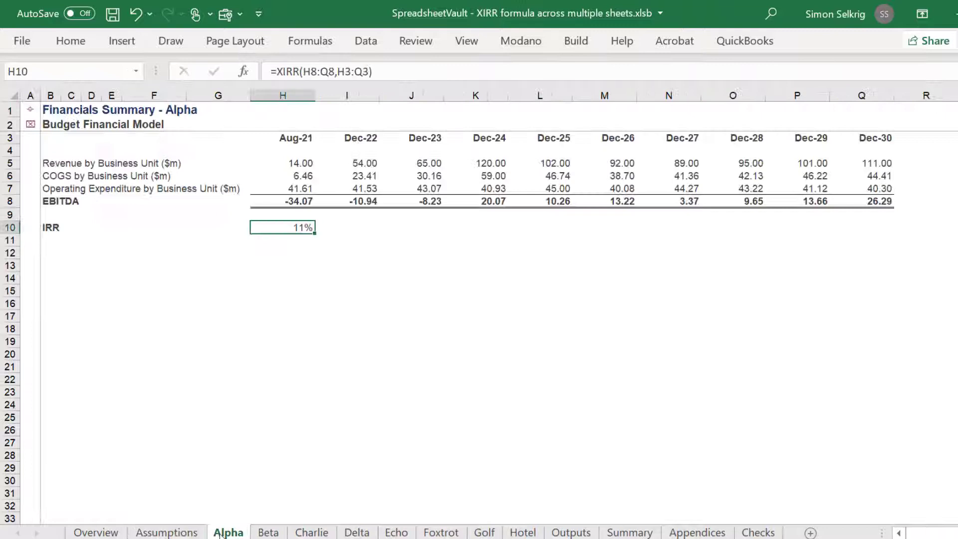
Step: Verify the IRR on Charlie, Foxtrot and Hotel, then move to the Summary sheet
left_click(312, 532)
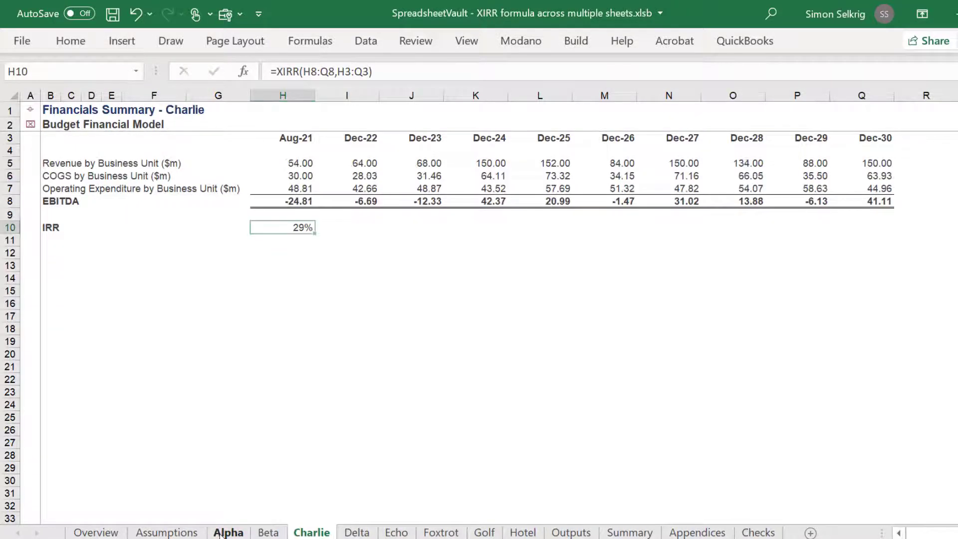
left_click(440, 532)
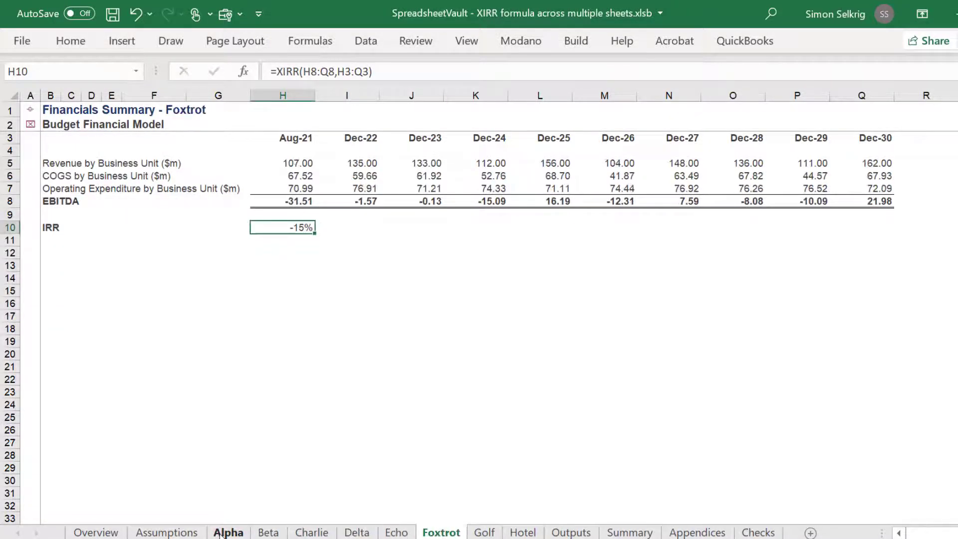
left_click(522, 532)
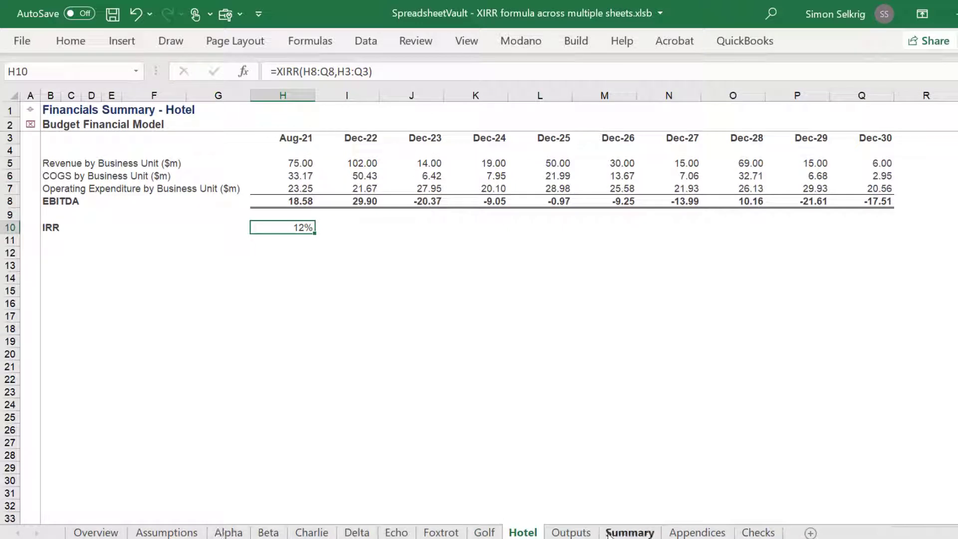
left_click(629, 532)
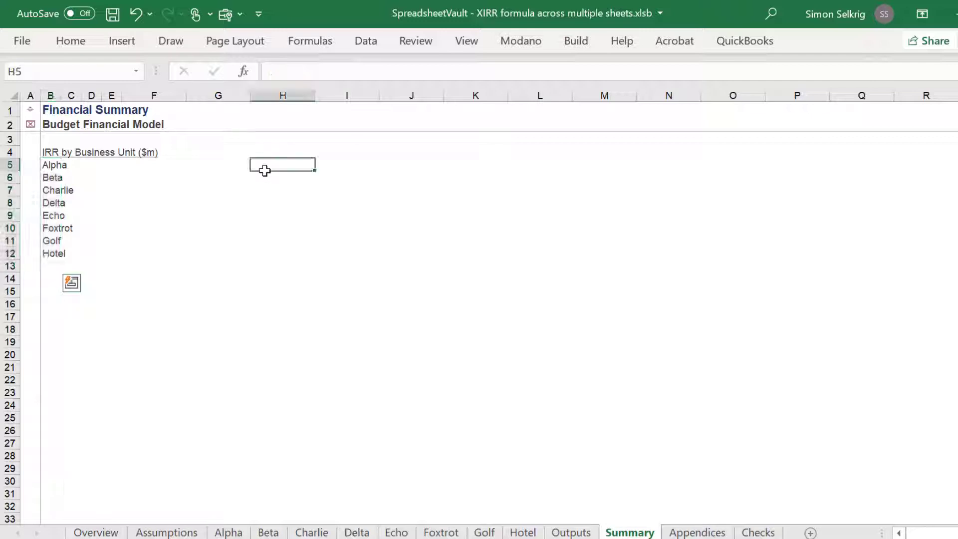
Step: Begin H5 as =XIRR(INDIRECT("'"&$B5&"'!" to build the sheet name from B5
type("=")
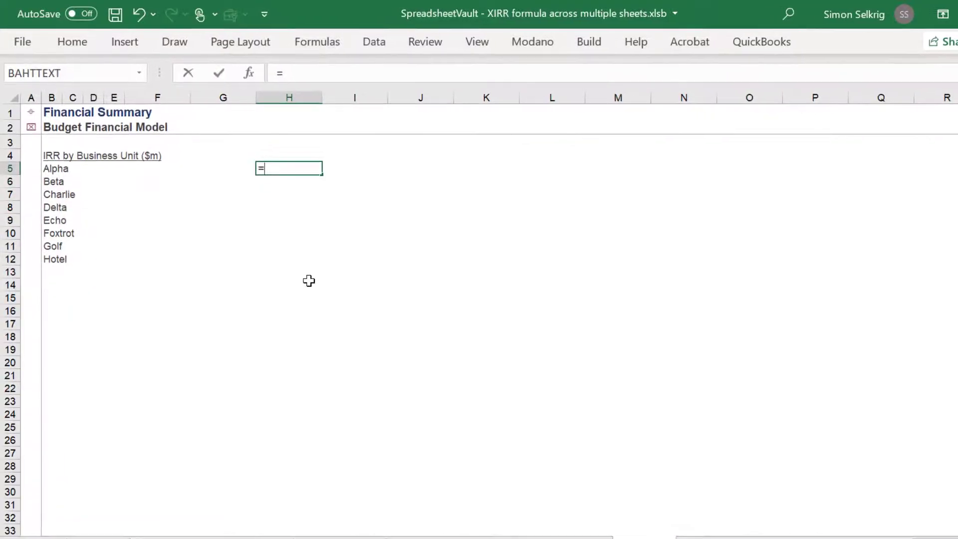
type("XIRR")
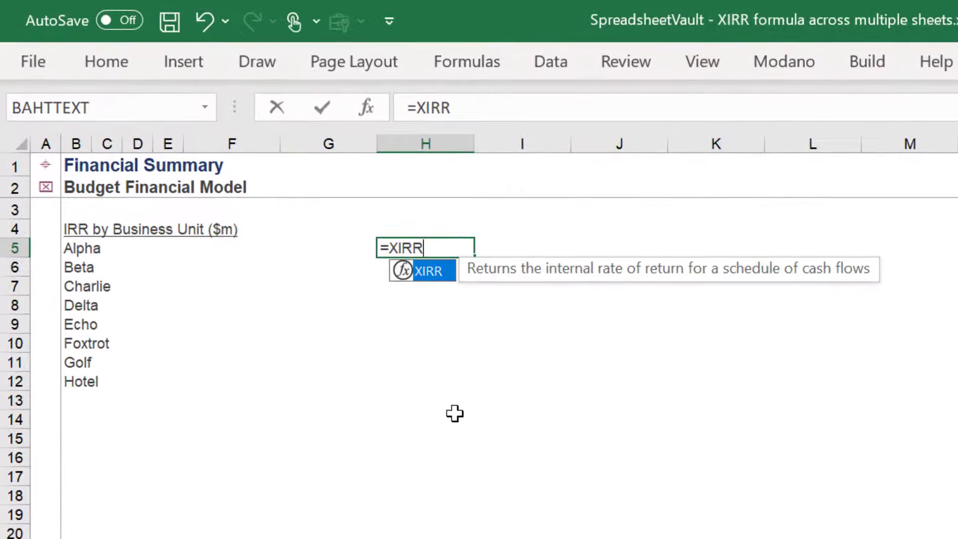
type("(")
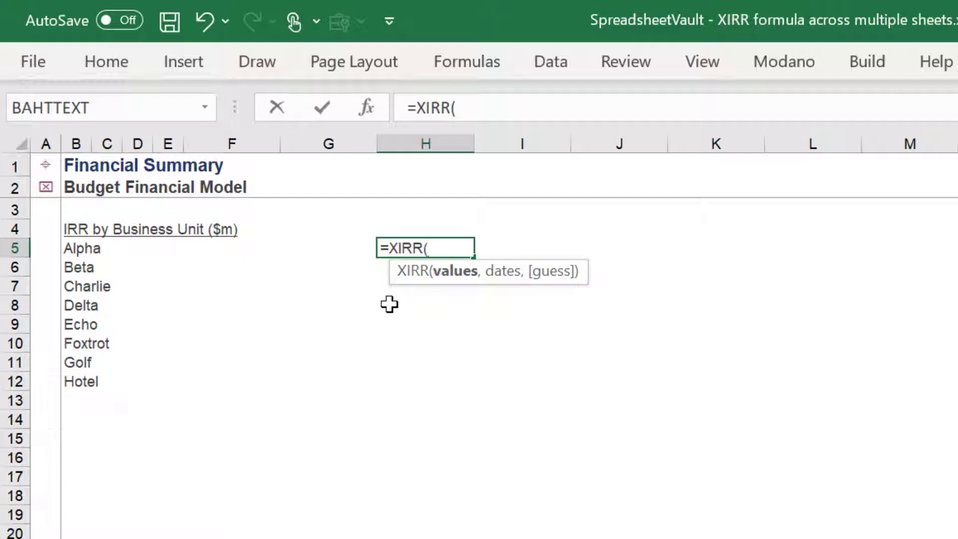
type("INDIRECT(\"'")
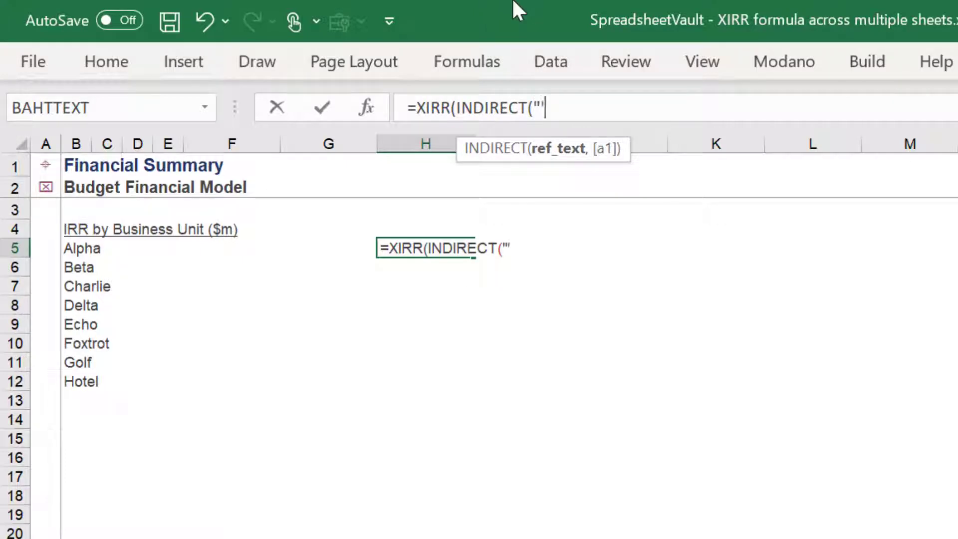
type("\"")
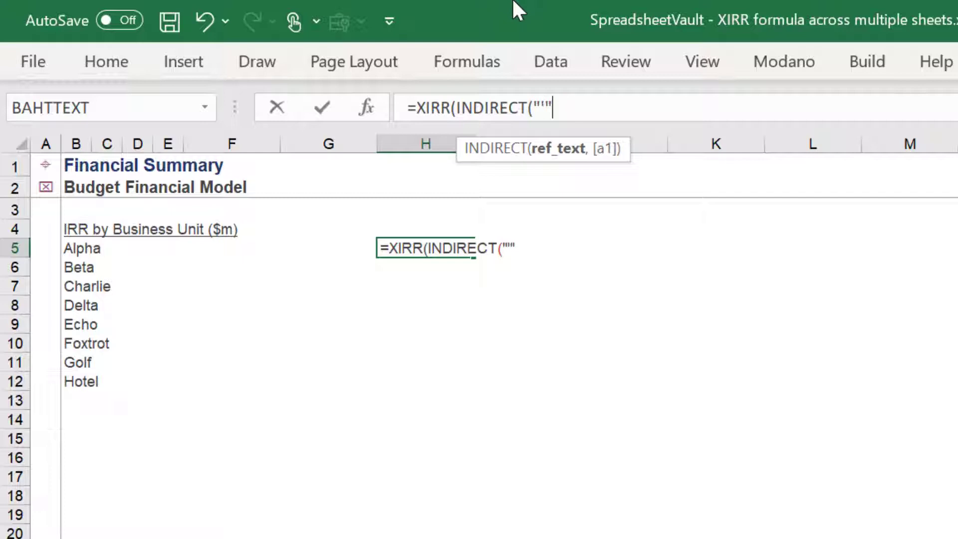
type("&")
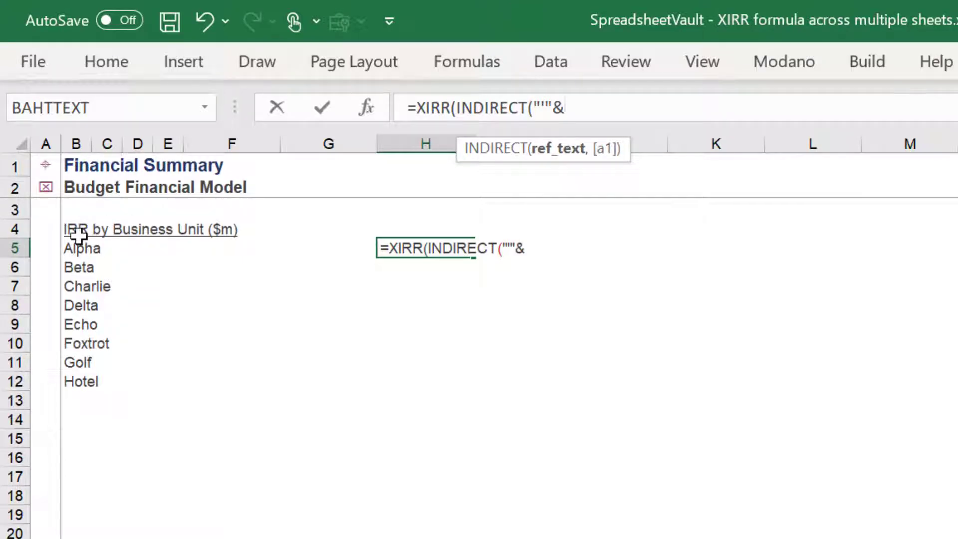
left_click(80, 248)
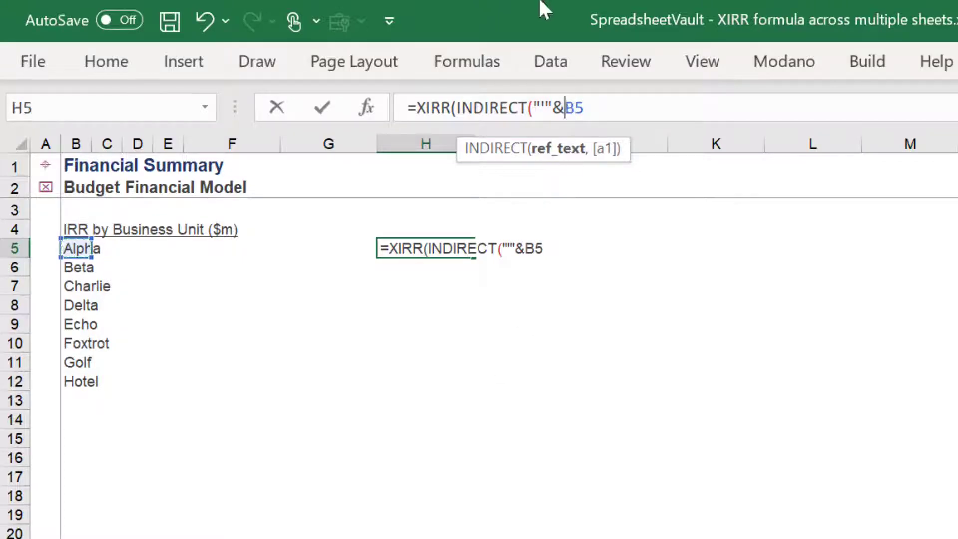
key("f4")
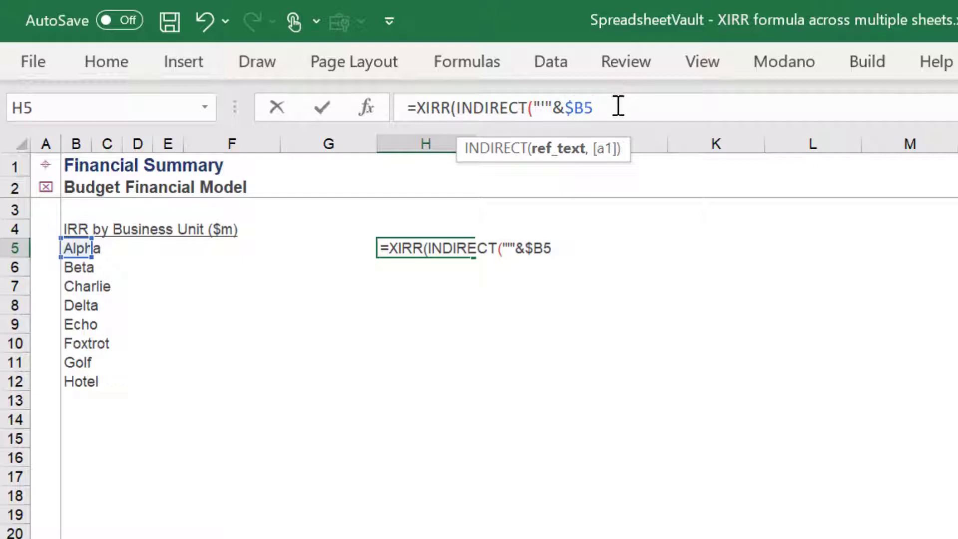
type("&")
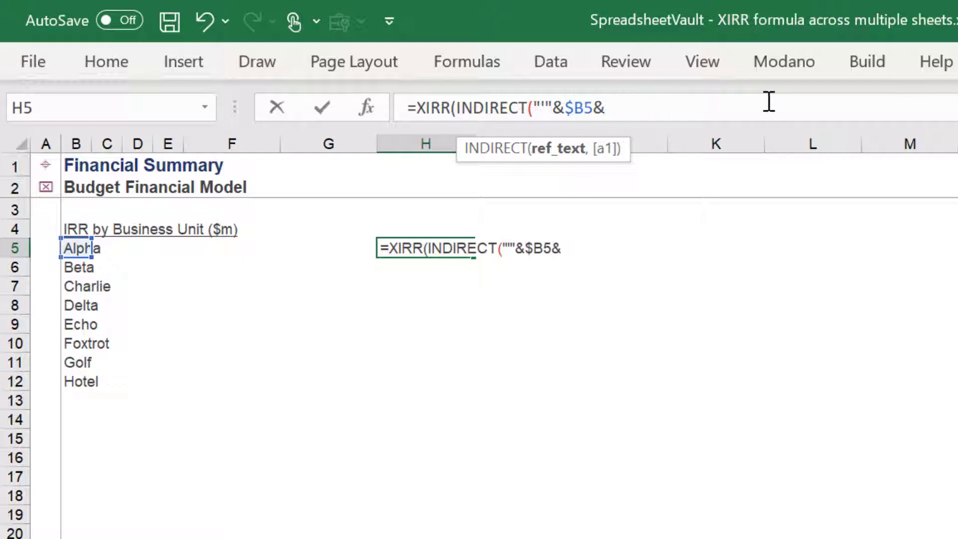
type("\"'")
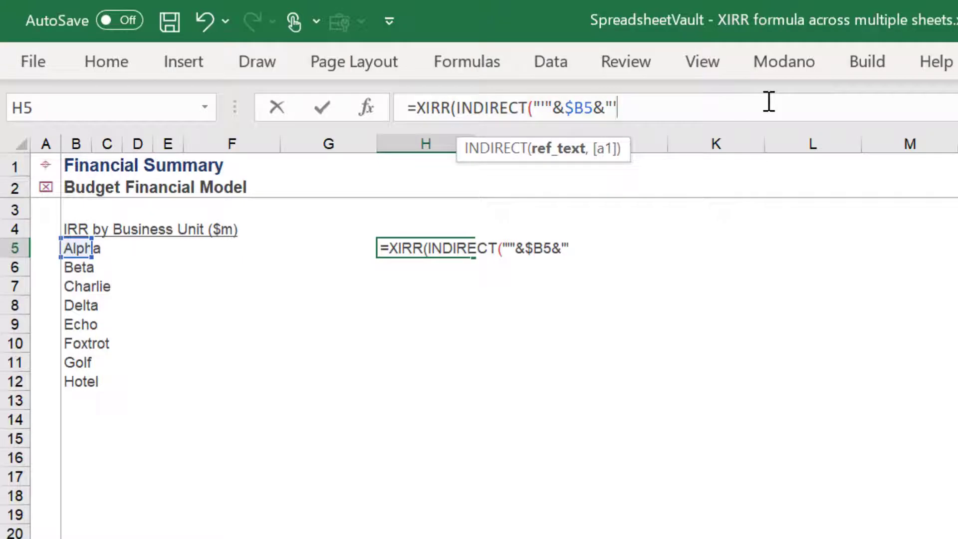
type("!")
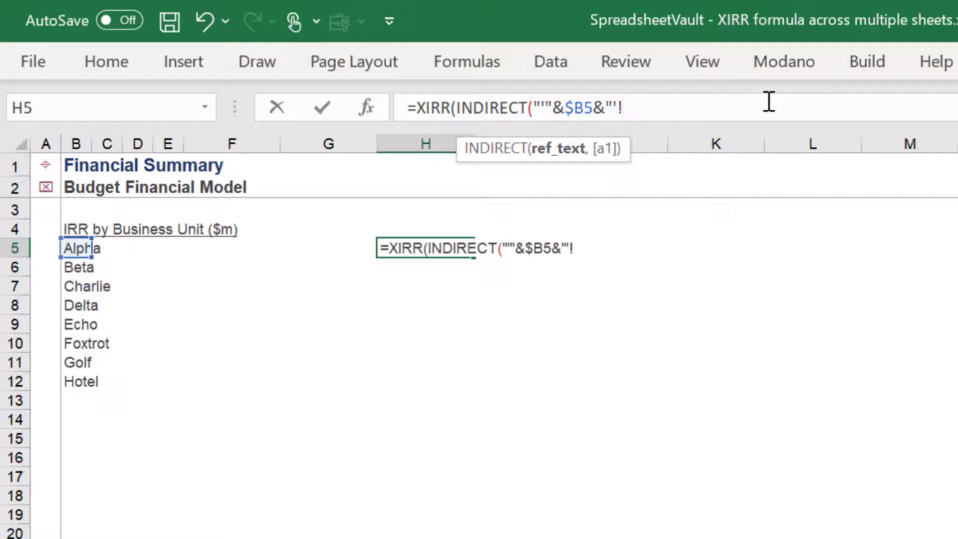
type("\"")
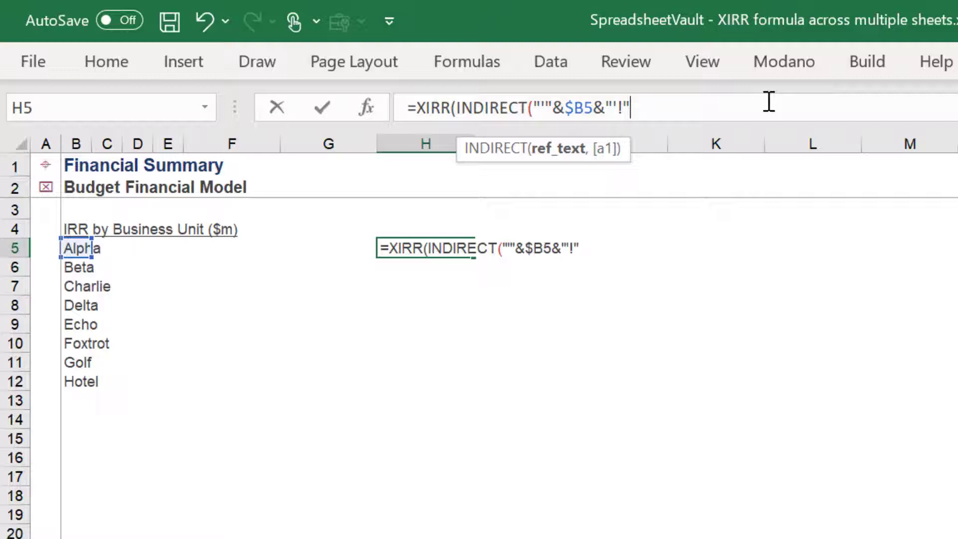
Step: Complete the values argument with "$H$8:$Q$8",TRUE and start the dates INDIRECT
type("&")
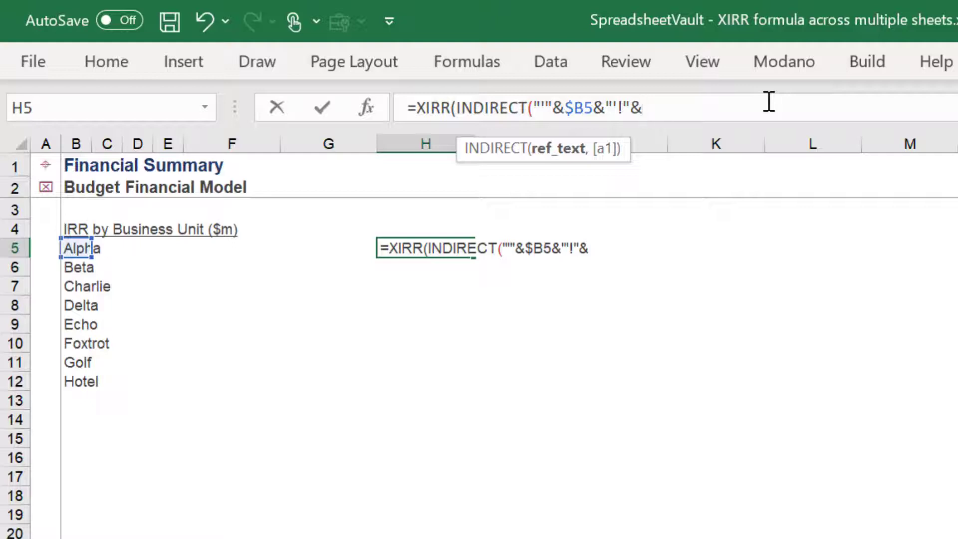
type("\"$")
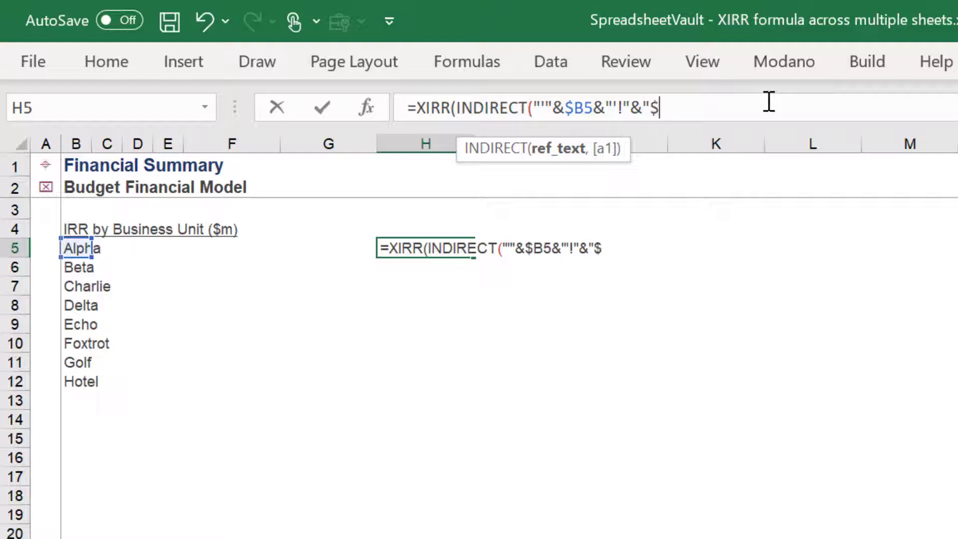
type("H")
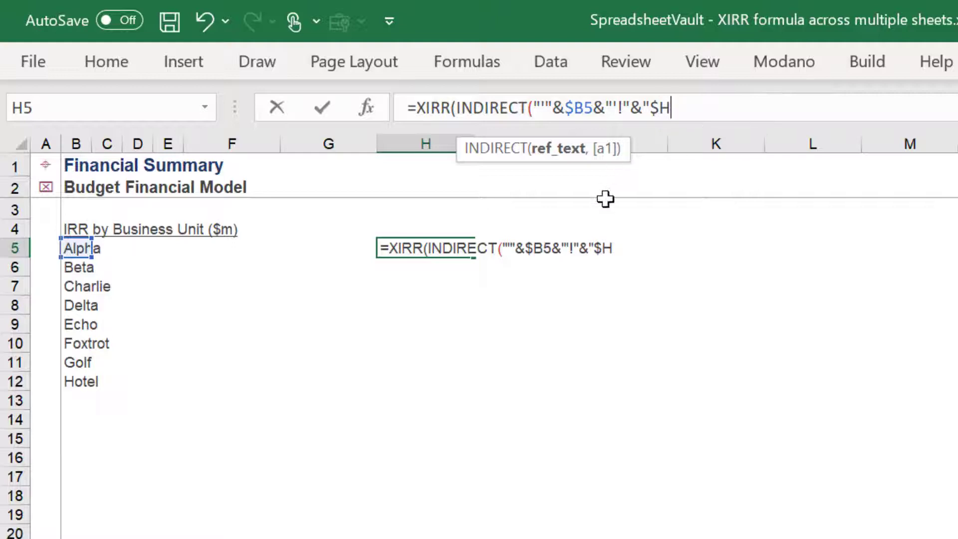
mouse_move(816, 195)
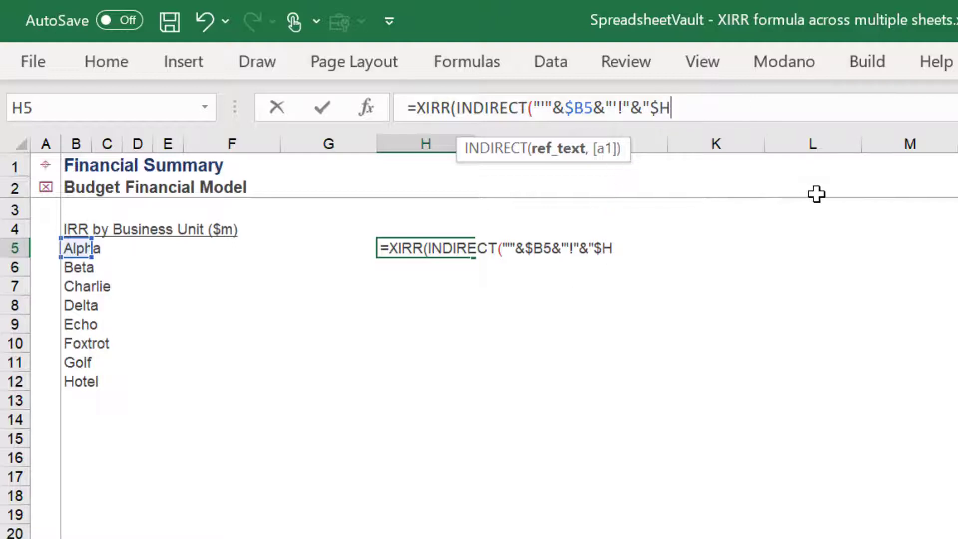
type("$")
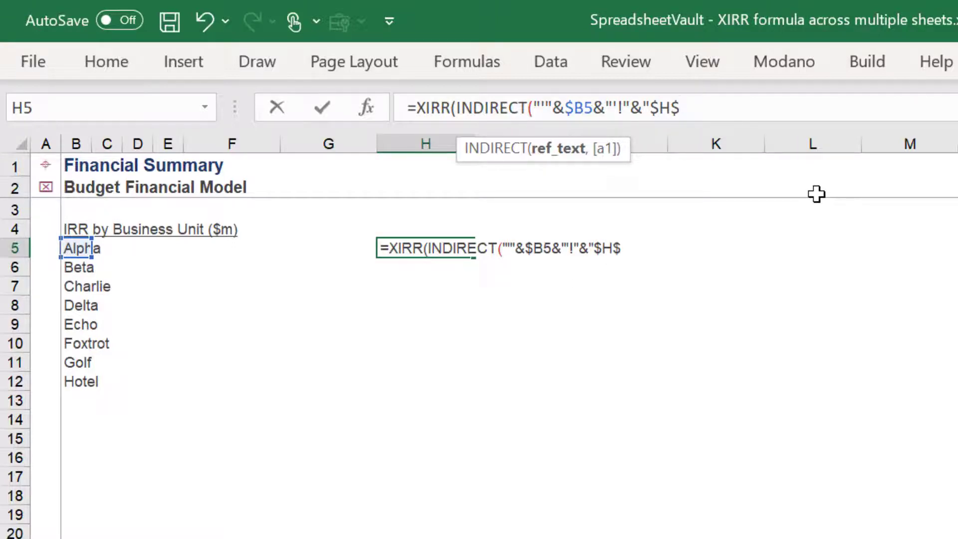
type("8")
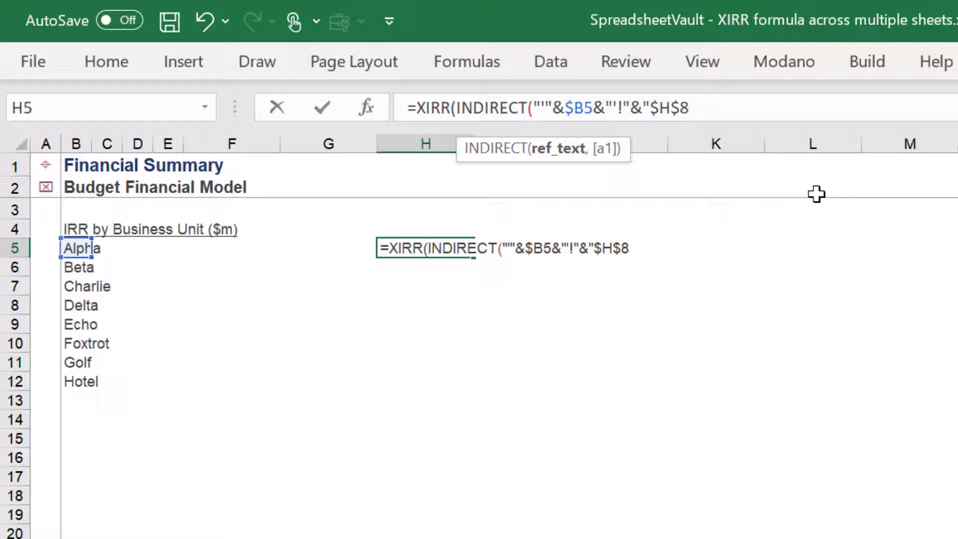
type(":$")
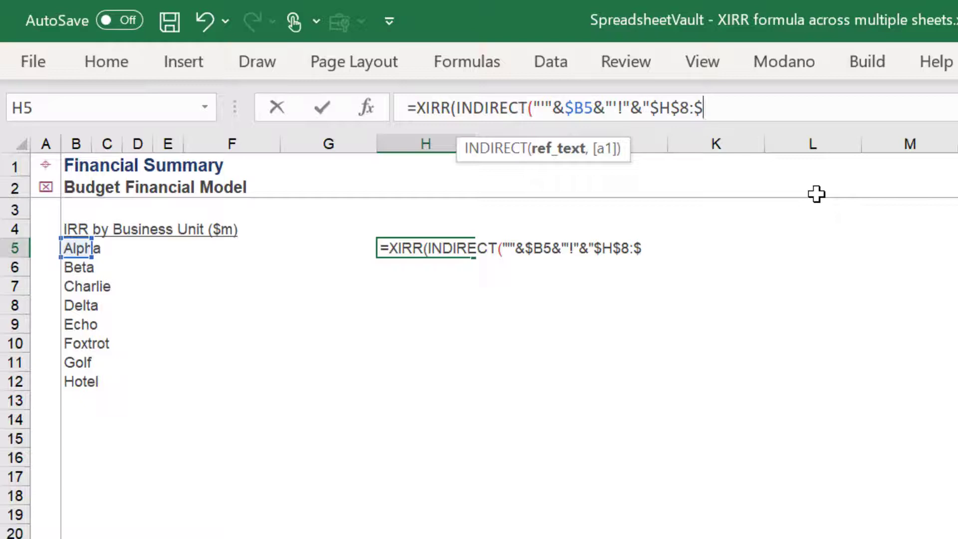
type("Q$")
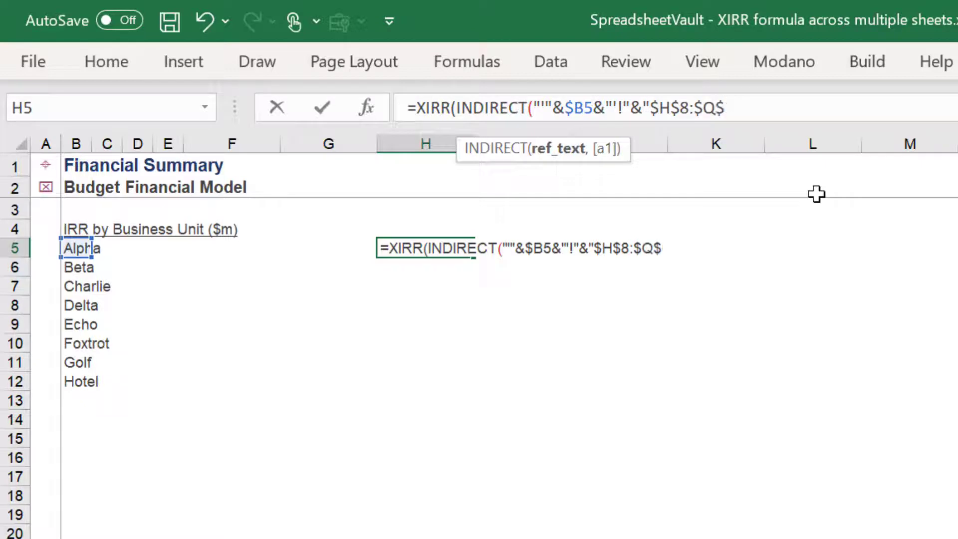
type("8\"")
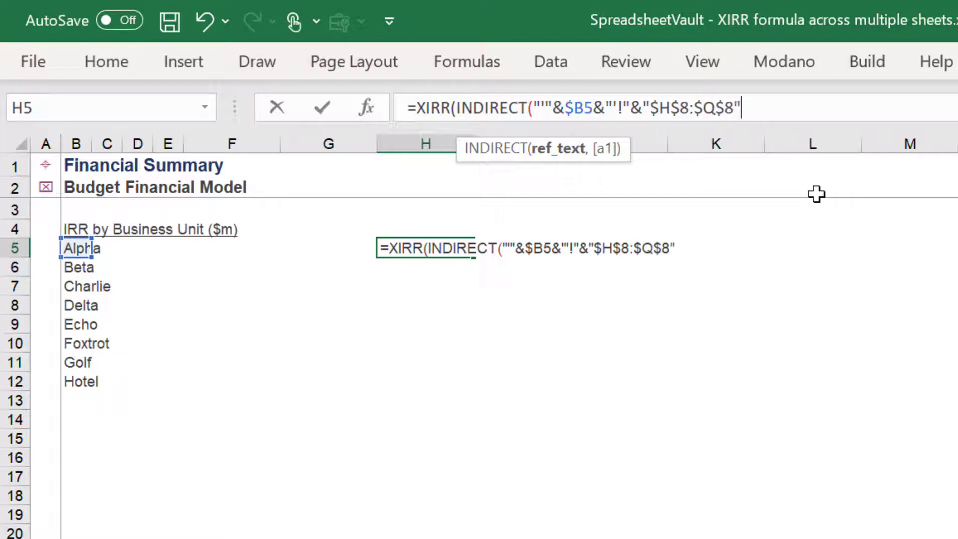
type(",TRUE)")
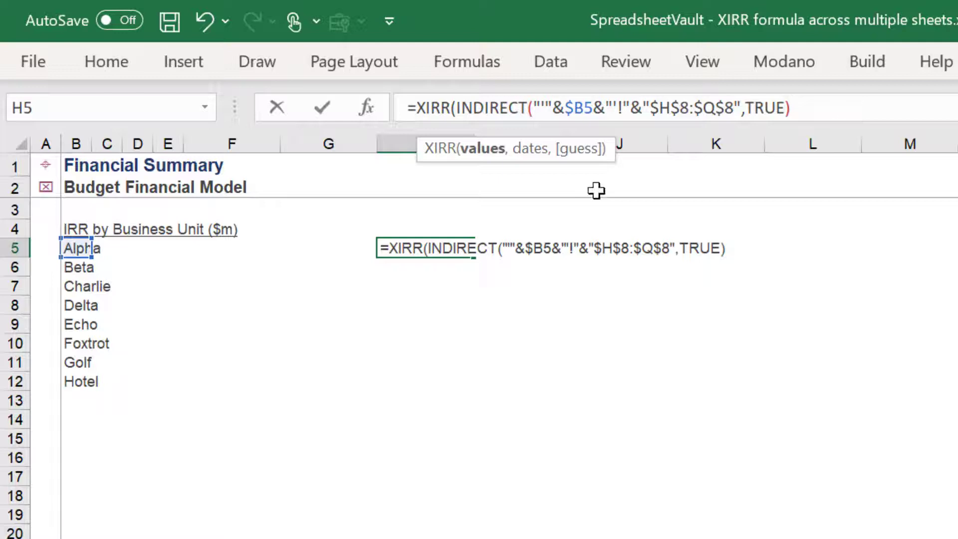
type(",")
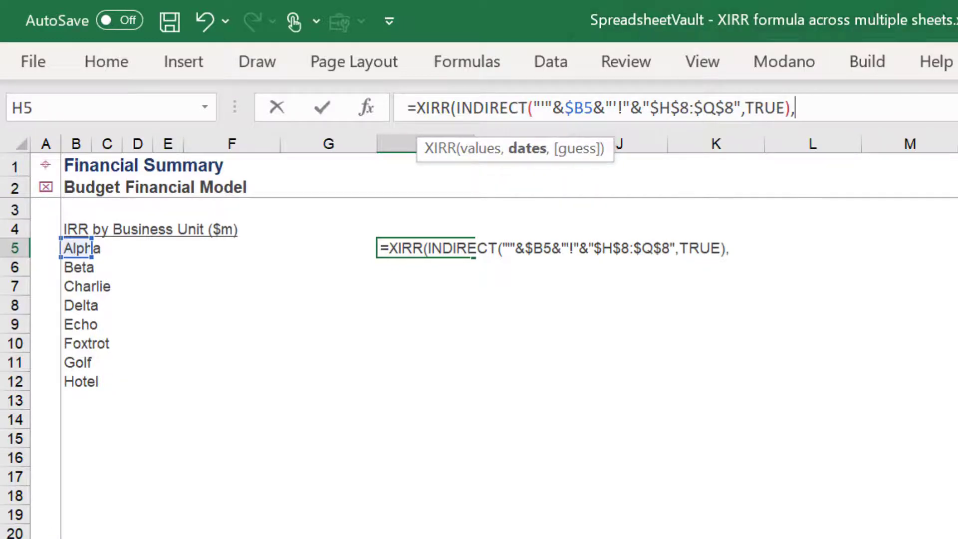
type("INDI")
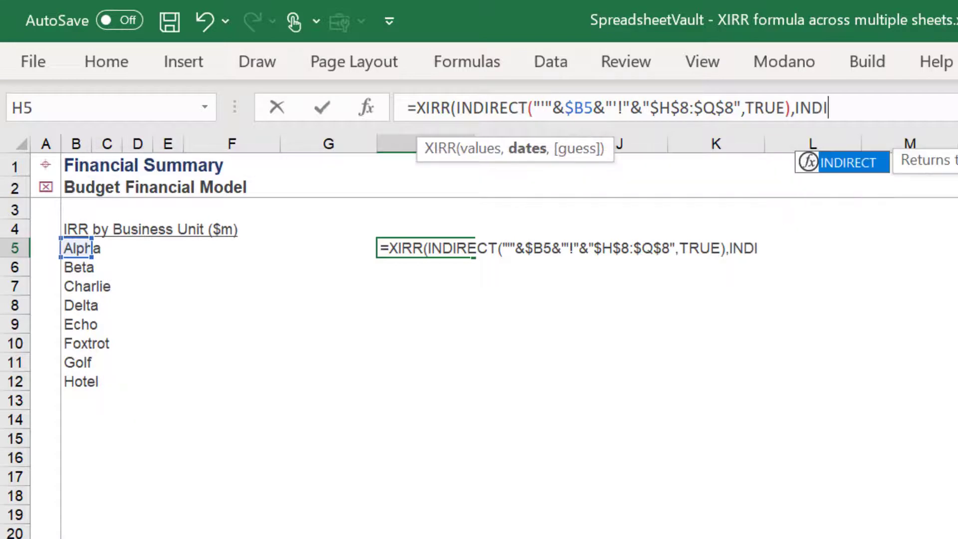
Step: Build the second INDIRECT's sheet-name prefix "'"&$B5&"'!" for the dates
type("RECT(")
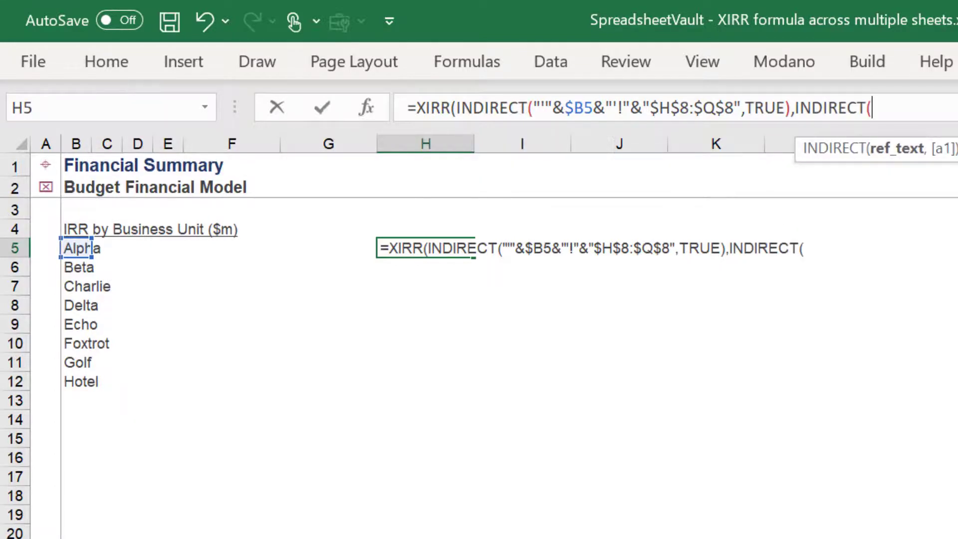
type("\"'")
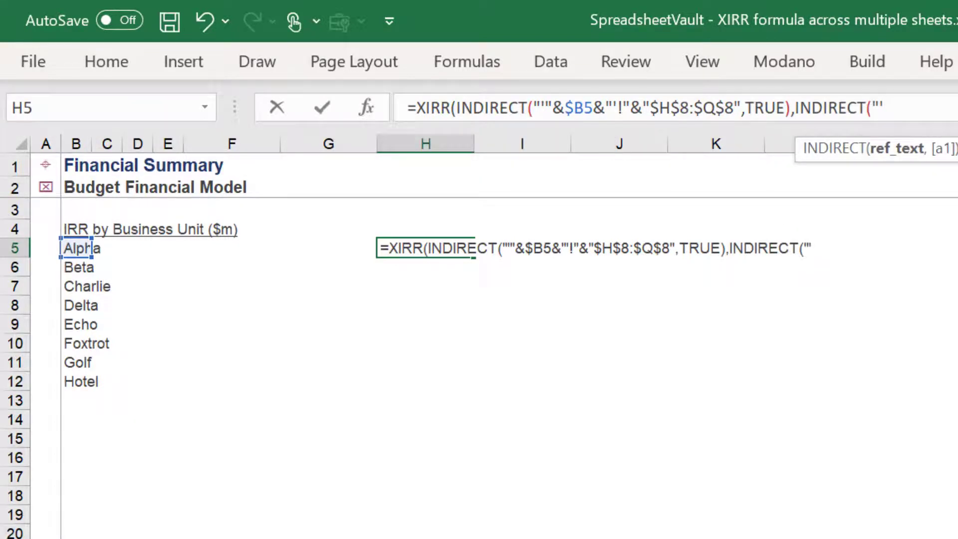
type("\"\"&")
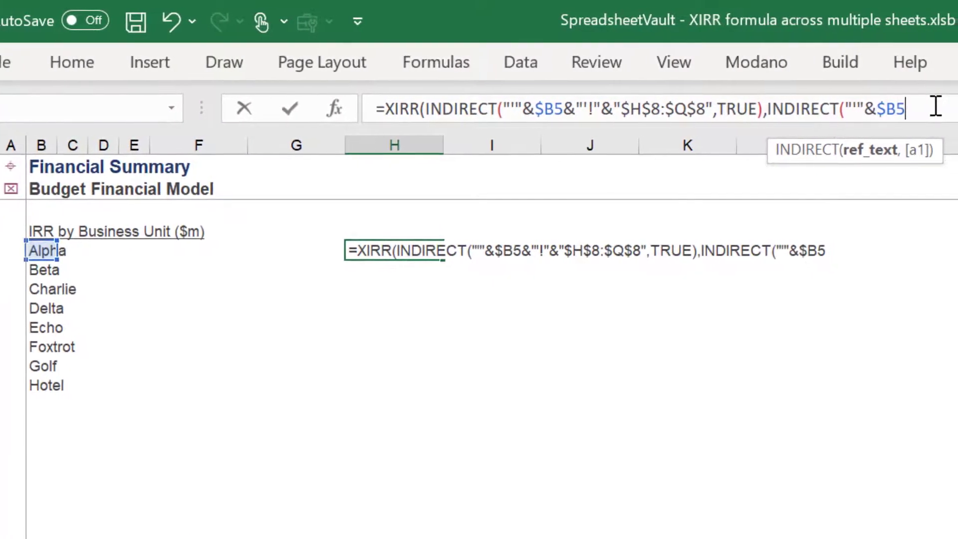
type("&")
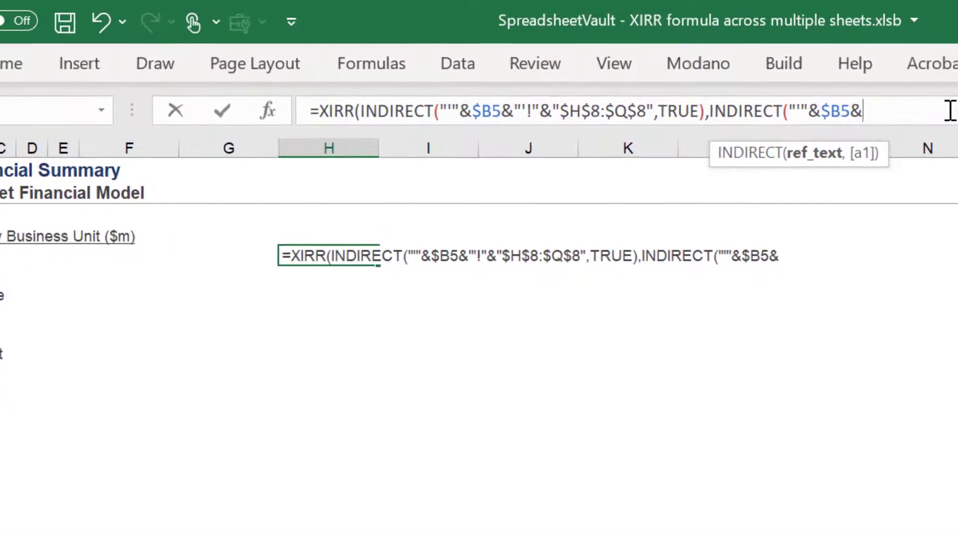
type("\"'!")
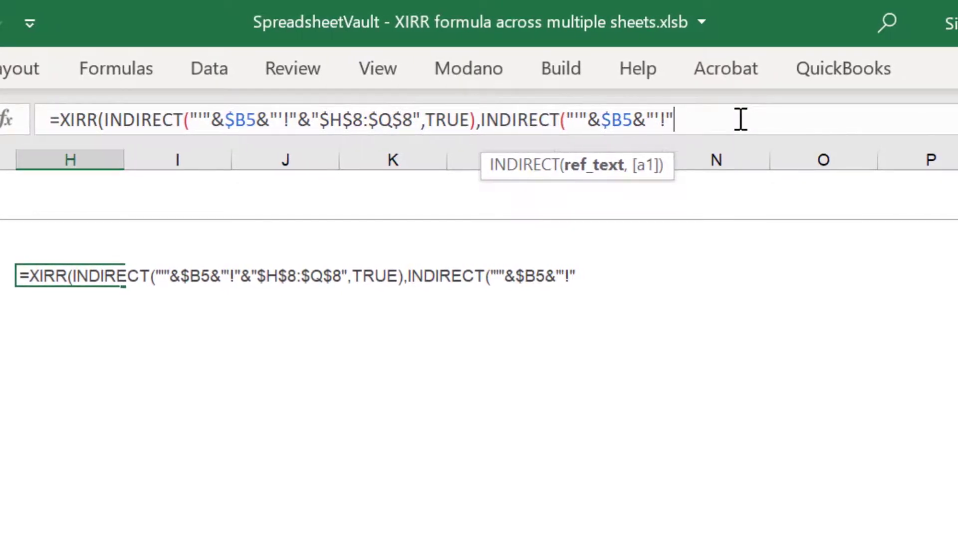
type("&")
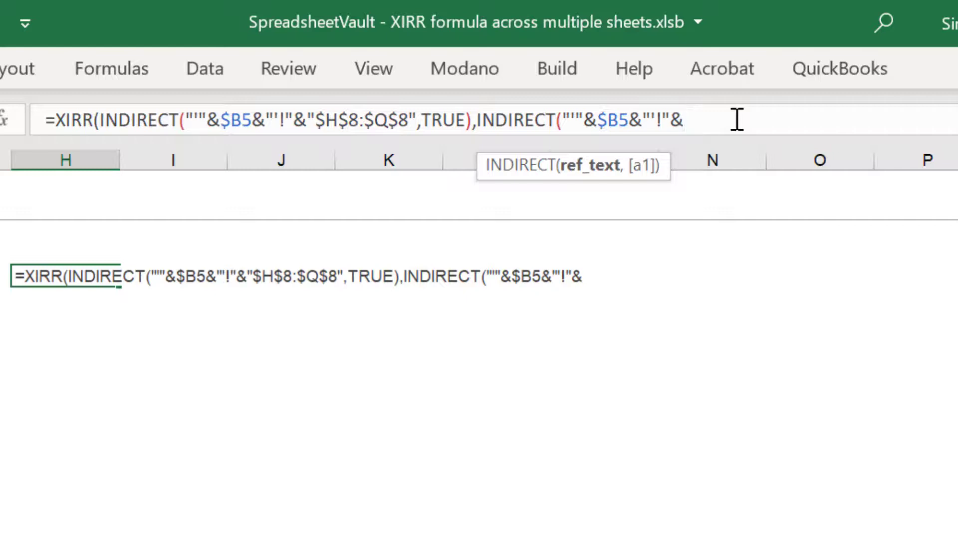
type("\"")
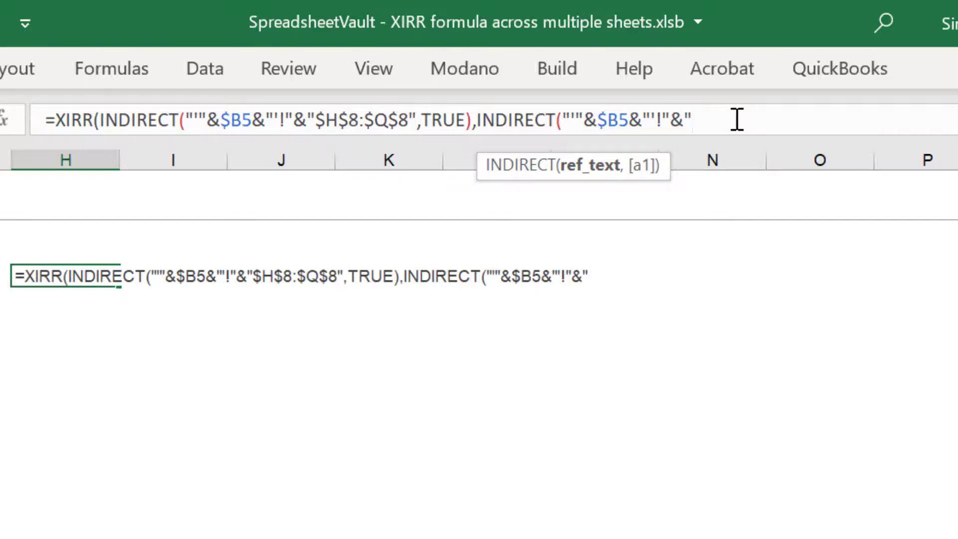
Step: Point the dates to "$H$3:$Q$3" with A1-style TRUE and close both brackets
type("$")
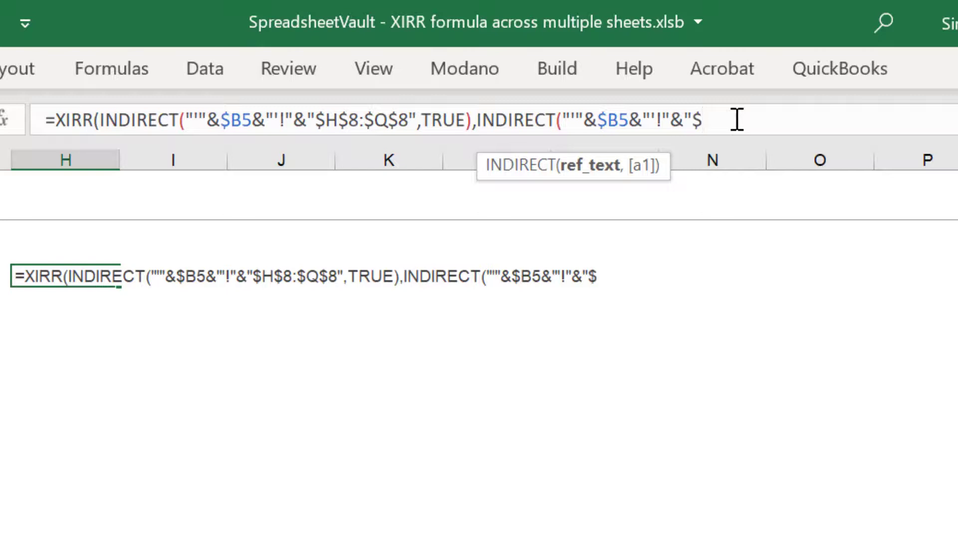
type("H3")
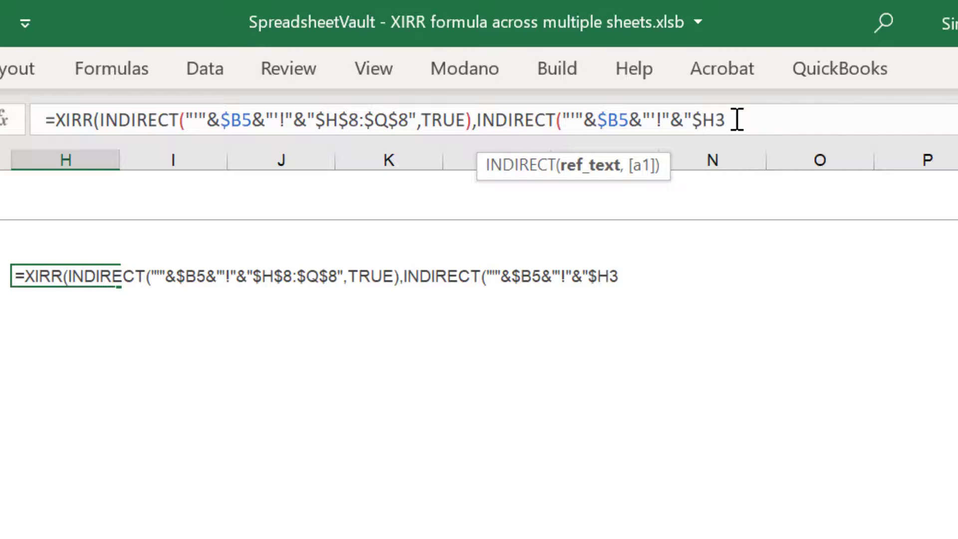
type("$")
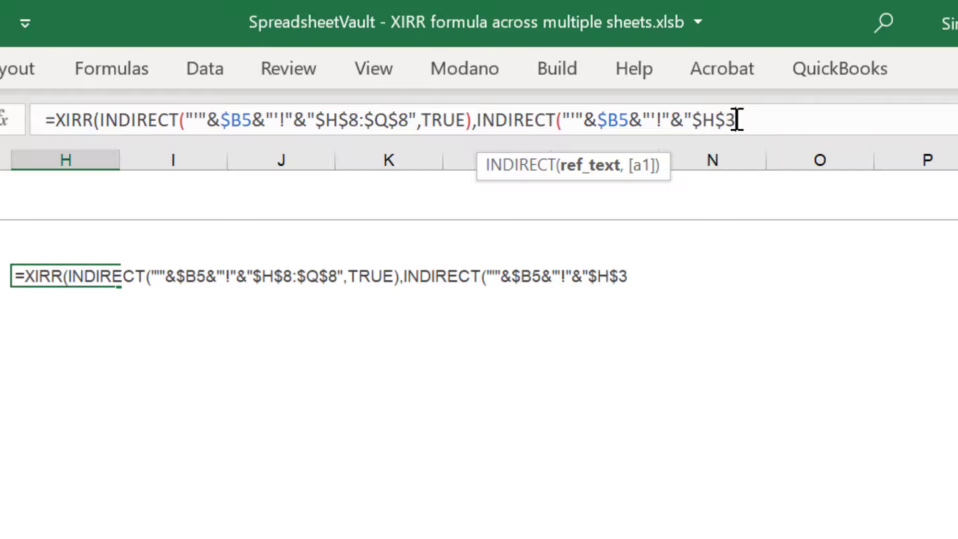
mouse_move(823, 211)
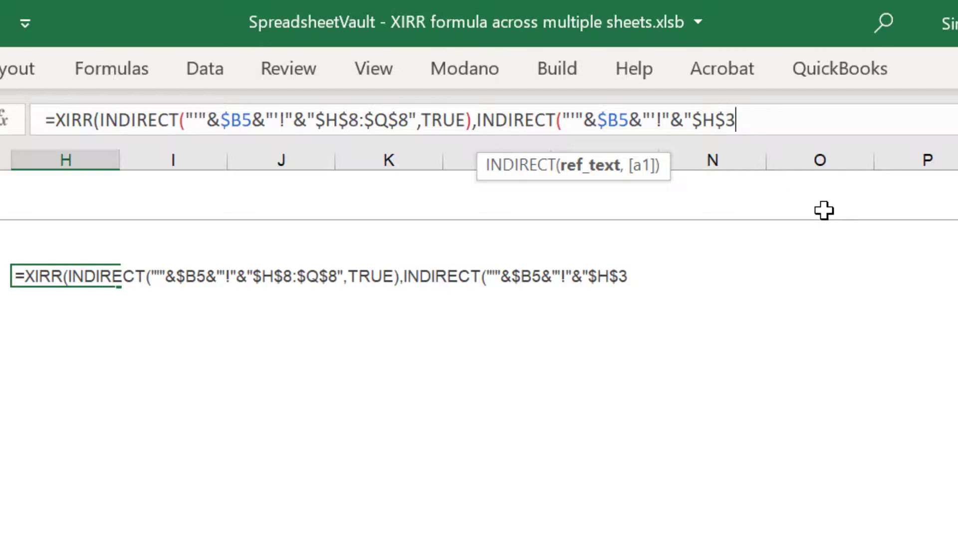
type(":$")
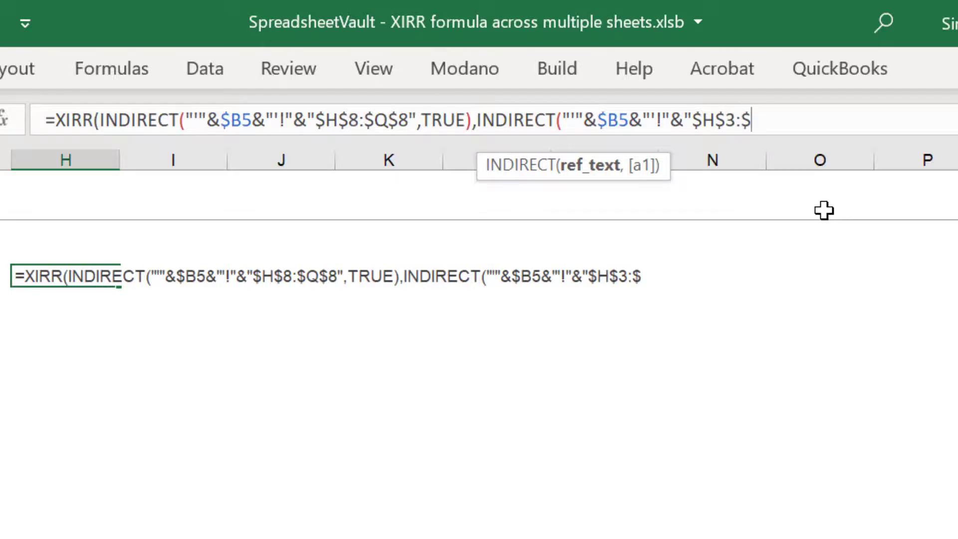
type("Q$")
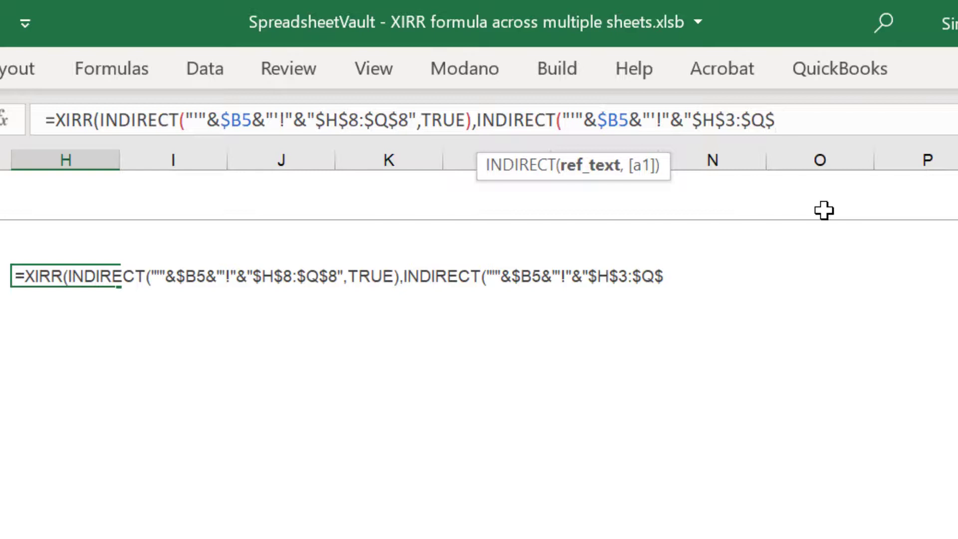
type("3")
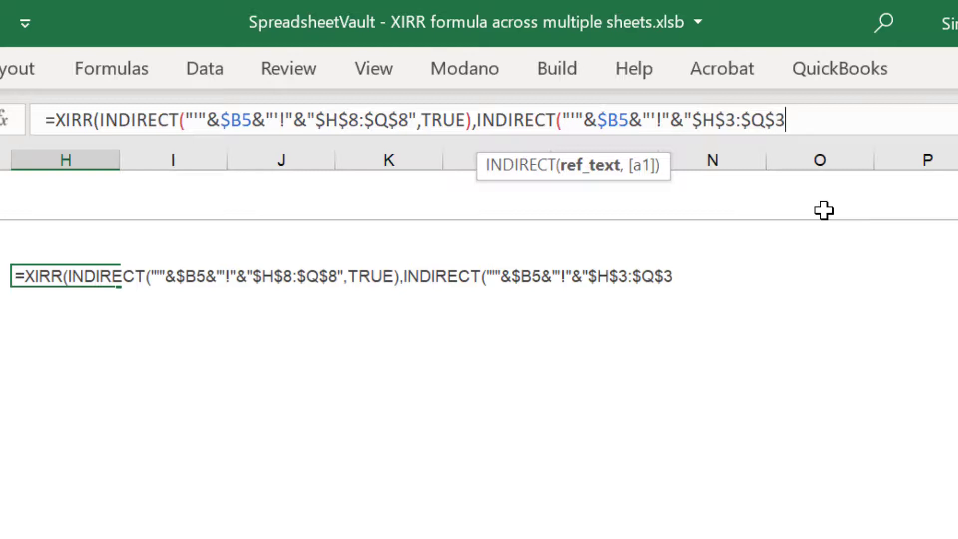
type("\"")
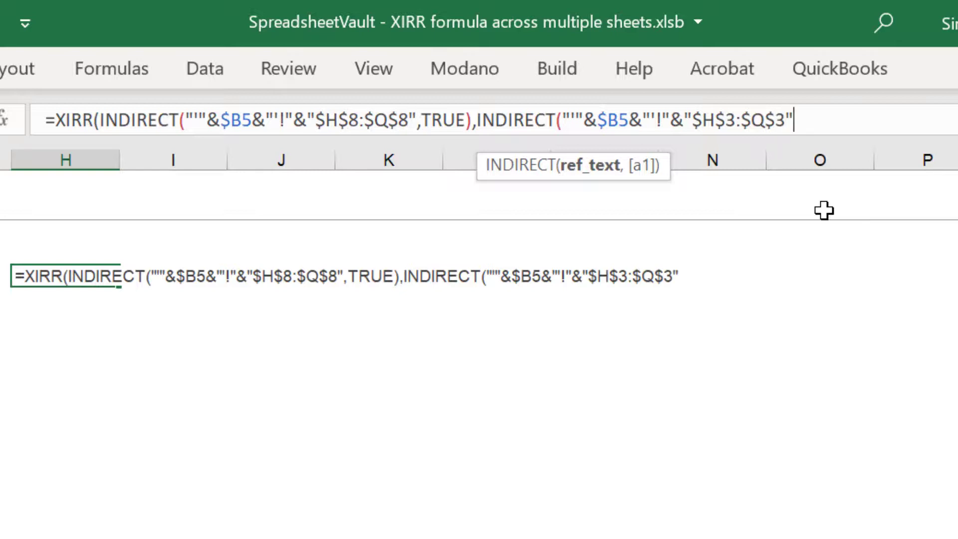
type(",")
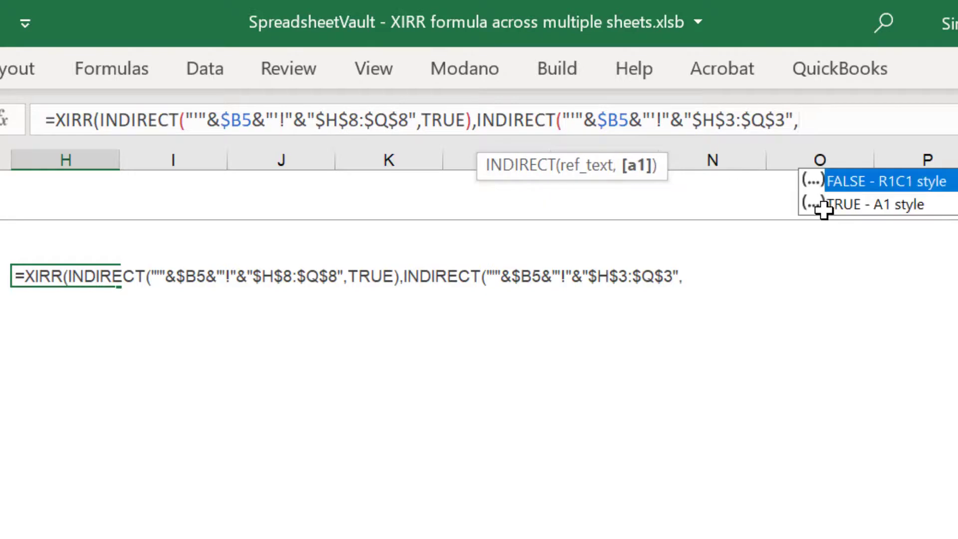
left_click(848, 203)
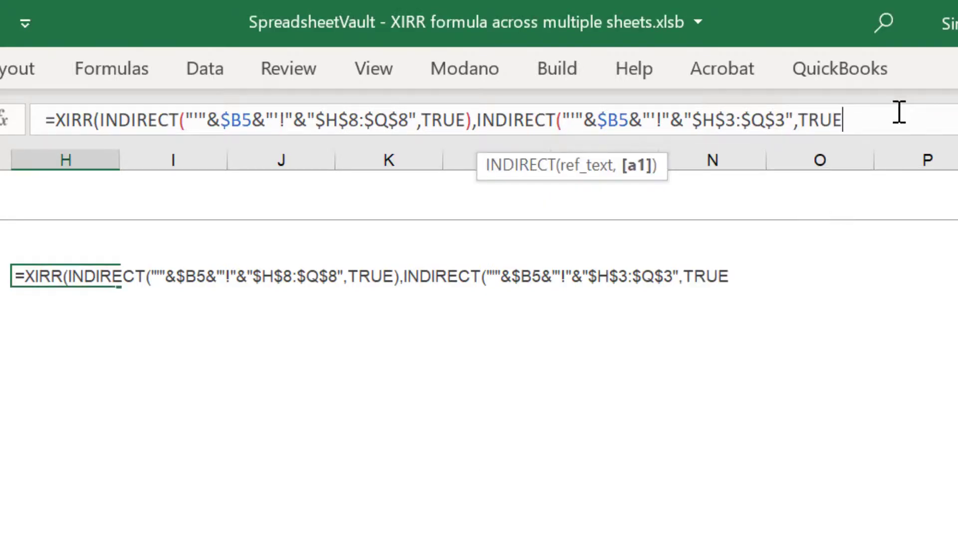
type("))")
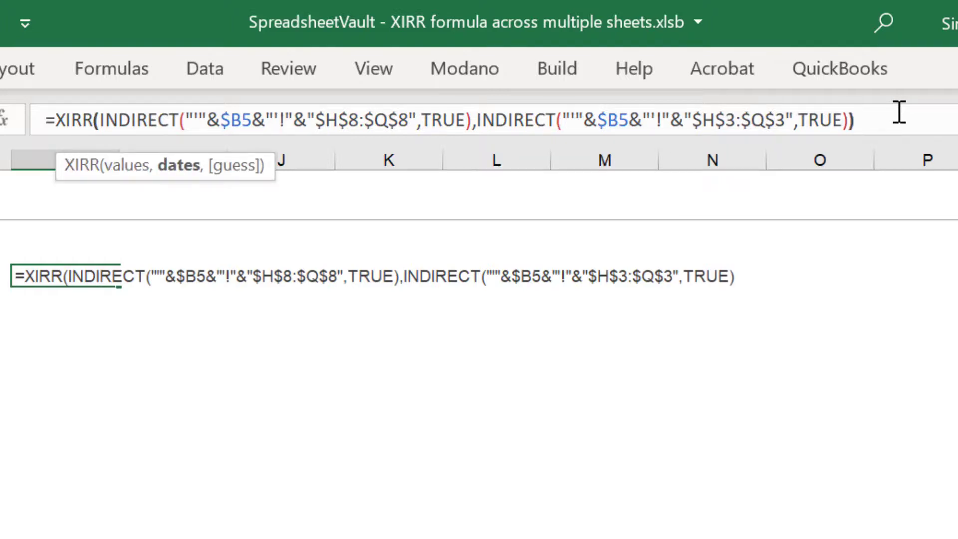
Step: Commit Alpha's IRR (11%) and fill the formula down to Hotel in H12
key("Enter")
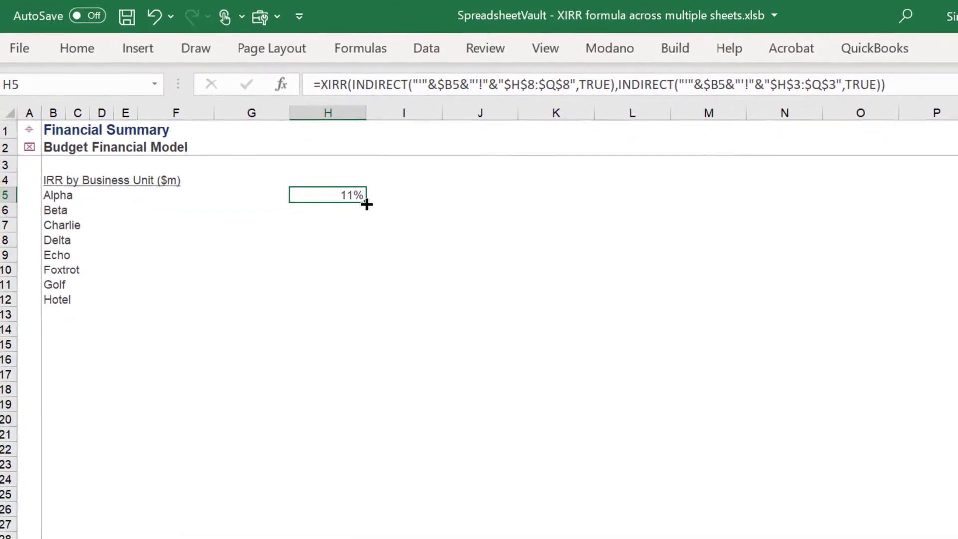
left_click_drag(363, 195, 354, 302)
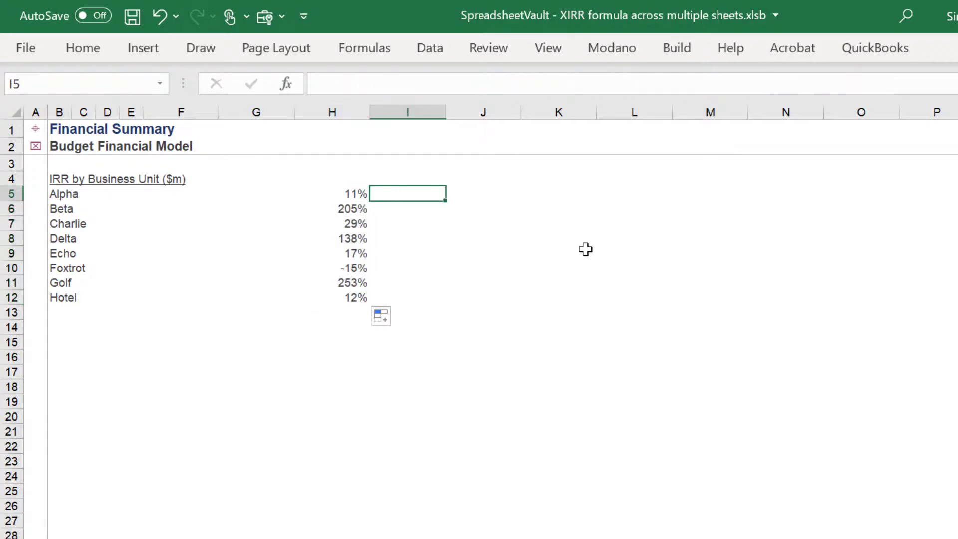
Step: Enter =FORMULATEXT(H5) in I5 and fill it down to I12 beside each IRR
type("=for")
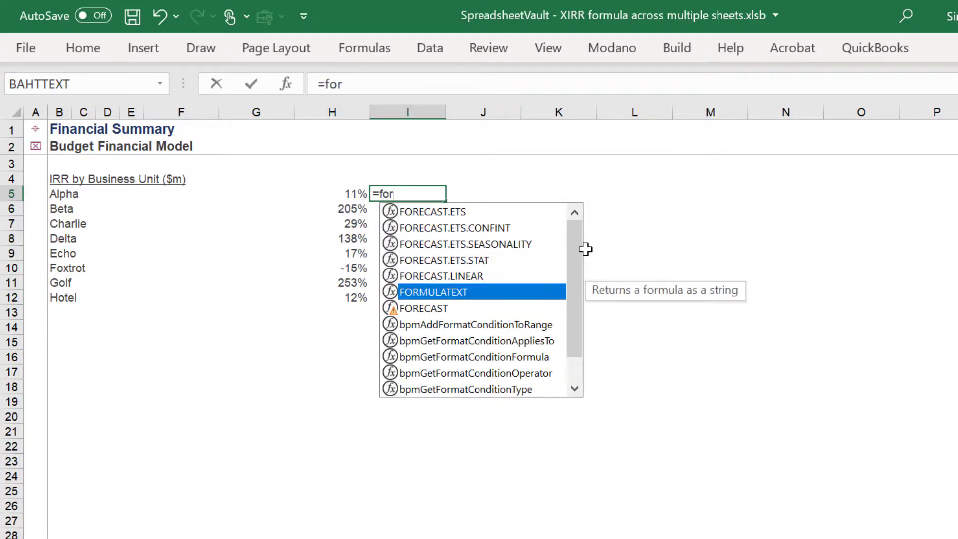
double_click(434, 292)
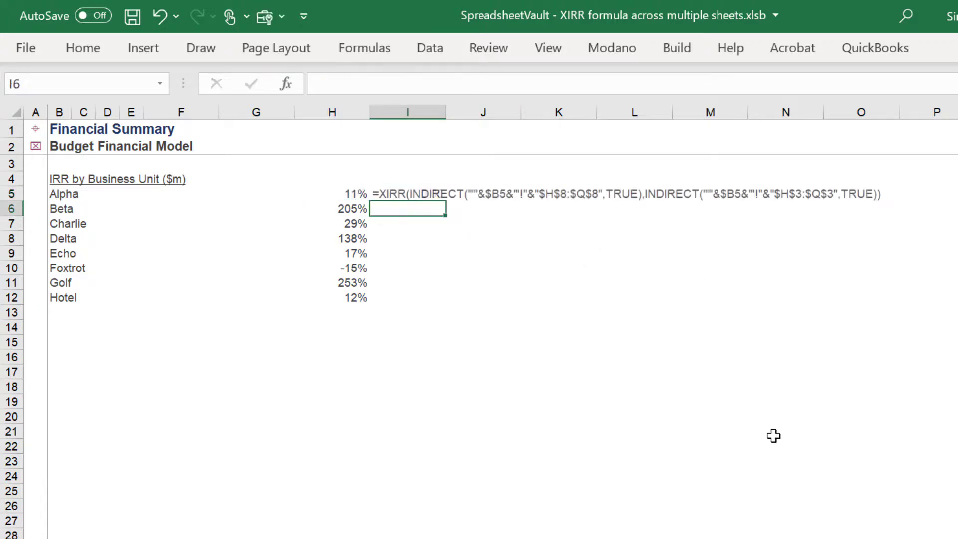
left_click_drag(407, 193, 407, 282)
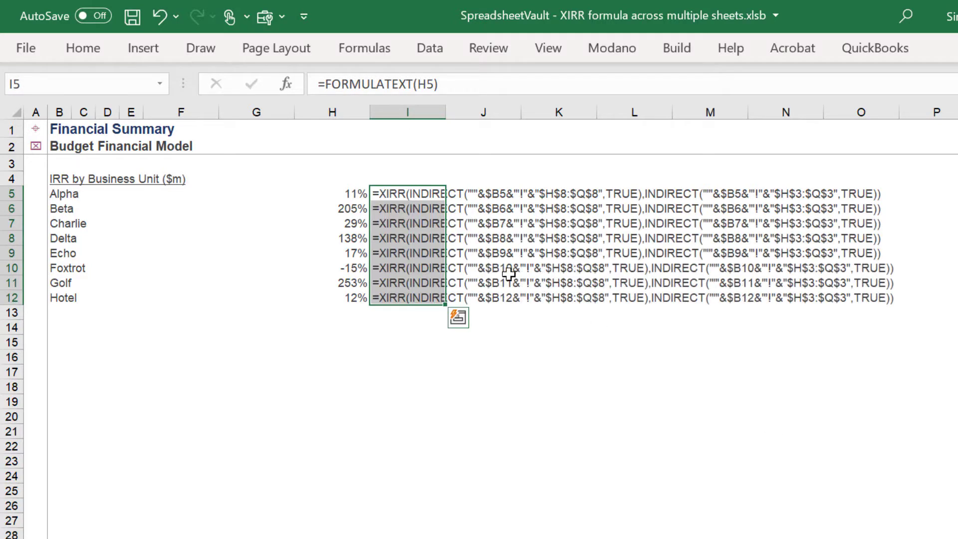
left_click(331, 193)
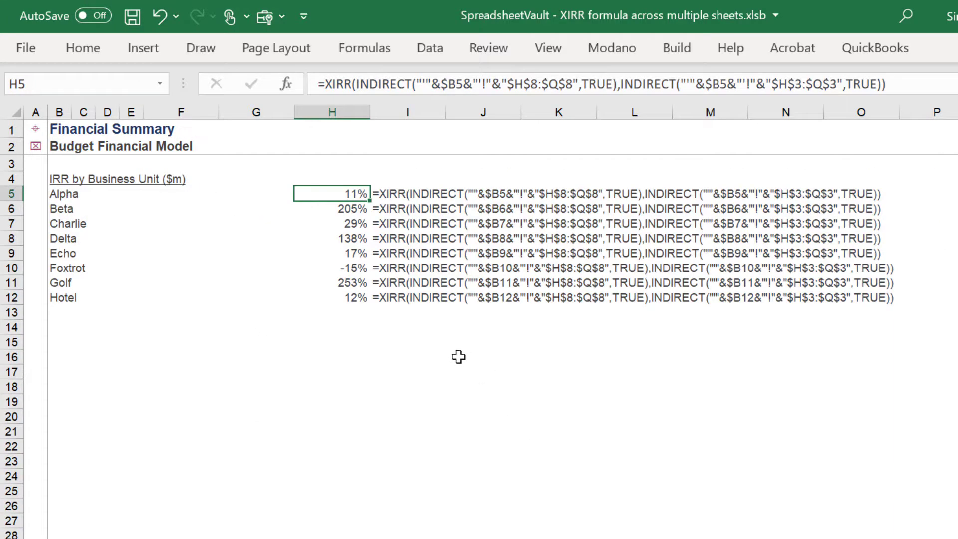
left_click(331, 239)
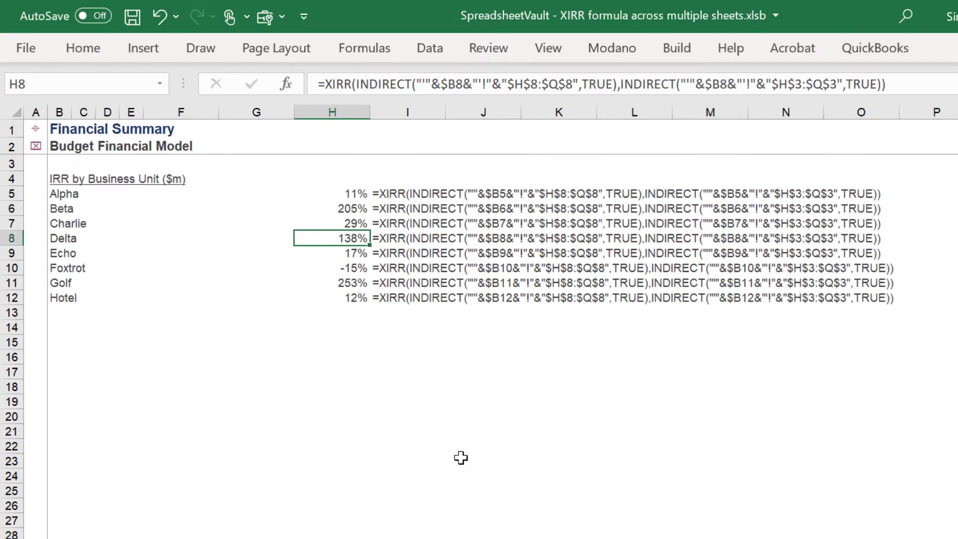
left_click(332, 298)
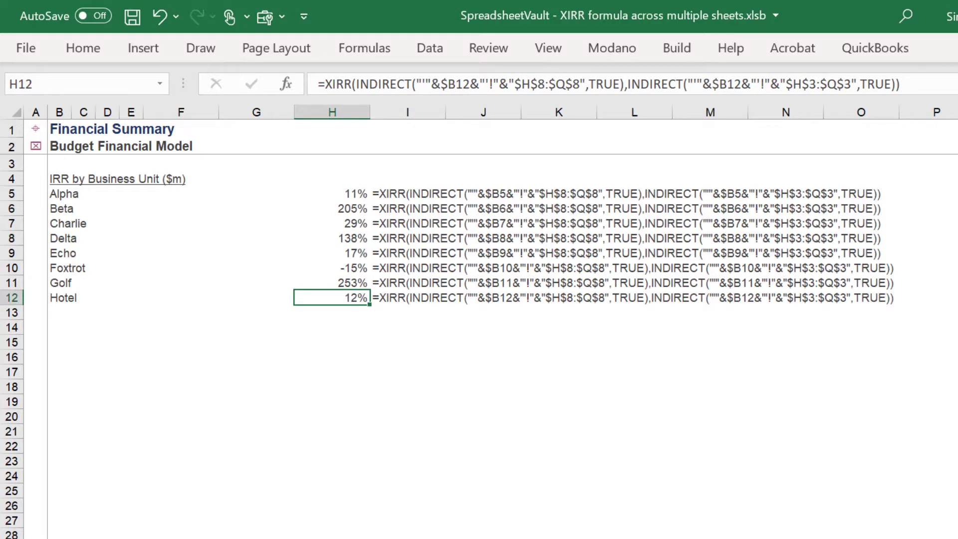